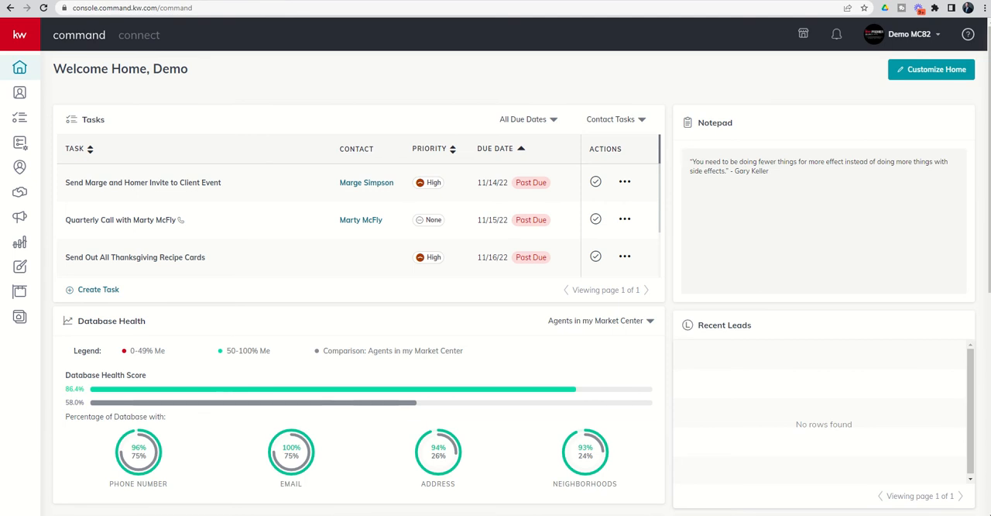
{"action": "mouse_move", "coordinate": [20, 317]}
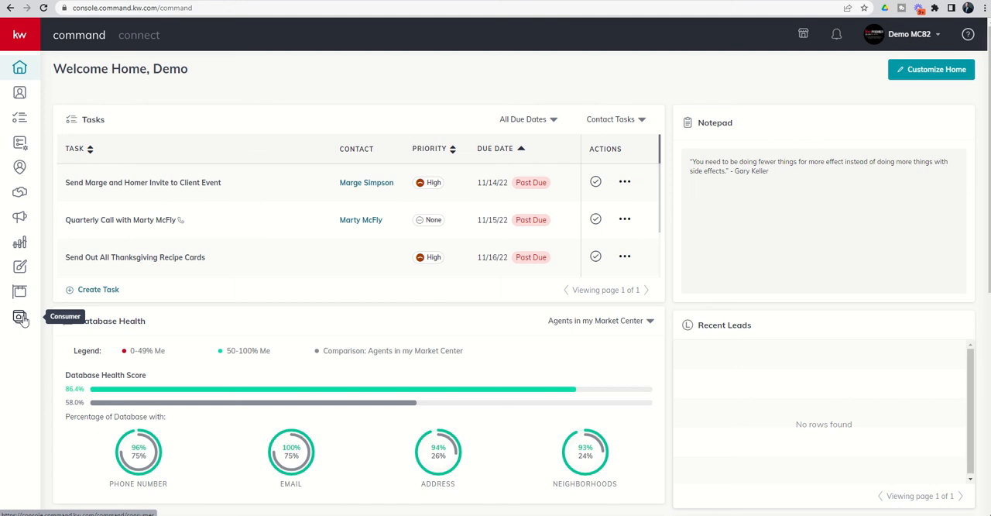
Go to the Consumer area listing the agent site pages contactus and aboutme.
{"action": "left_click", "coordinate": [20, 317]}
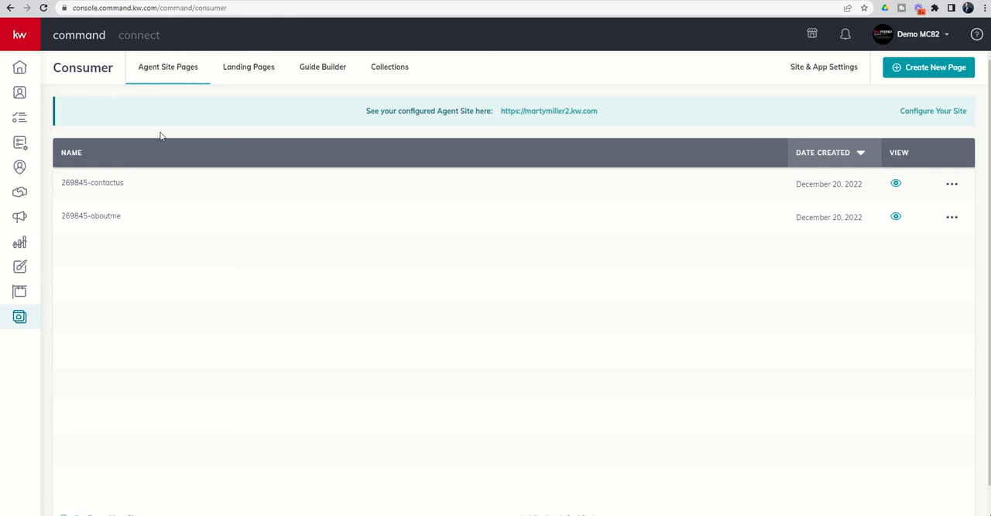
{"action": "mouse_move", "coordinate": [249, 166]}
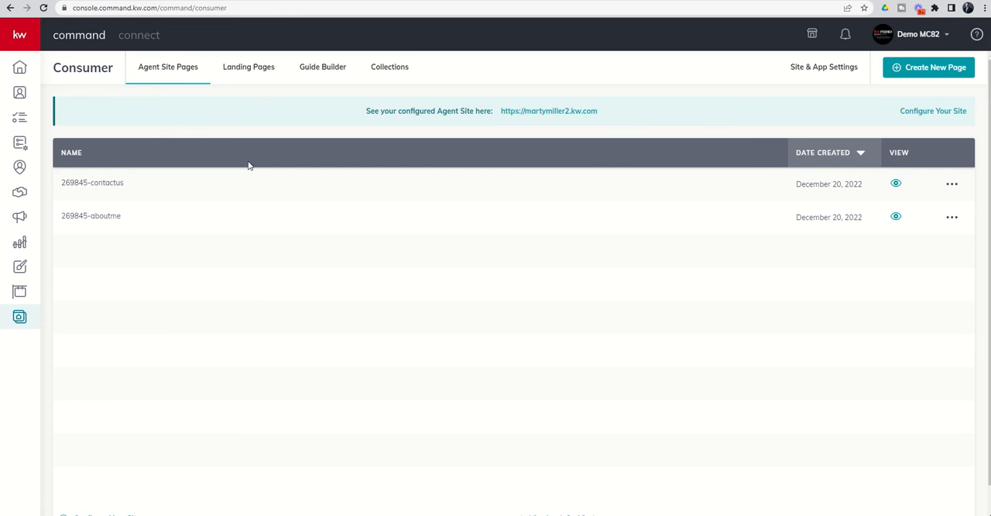
{"action": "mouse_move", "coordinate": [670, 171]}
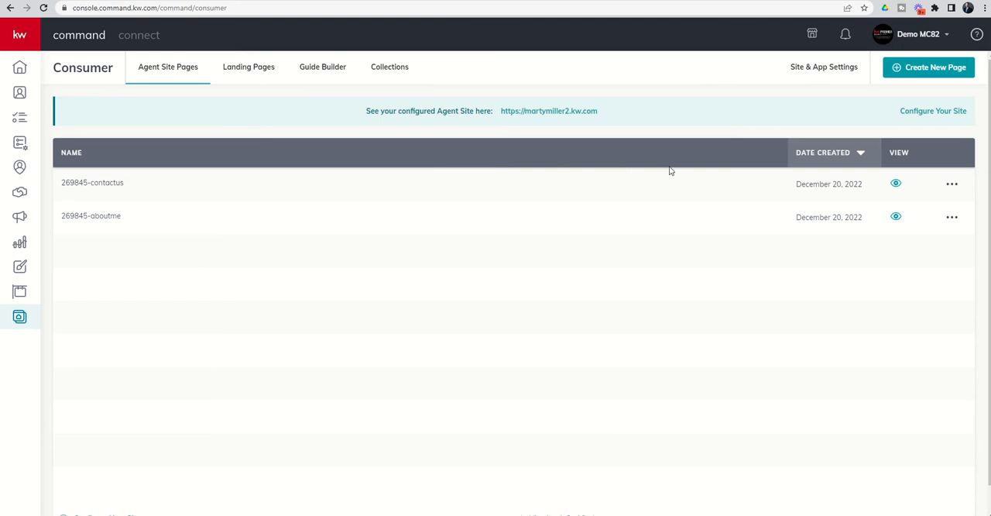
{"action": "mouse_move", "coordinate": [928, 68]}
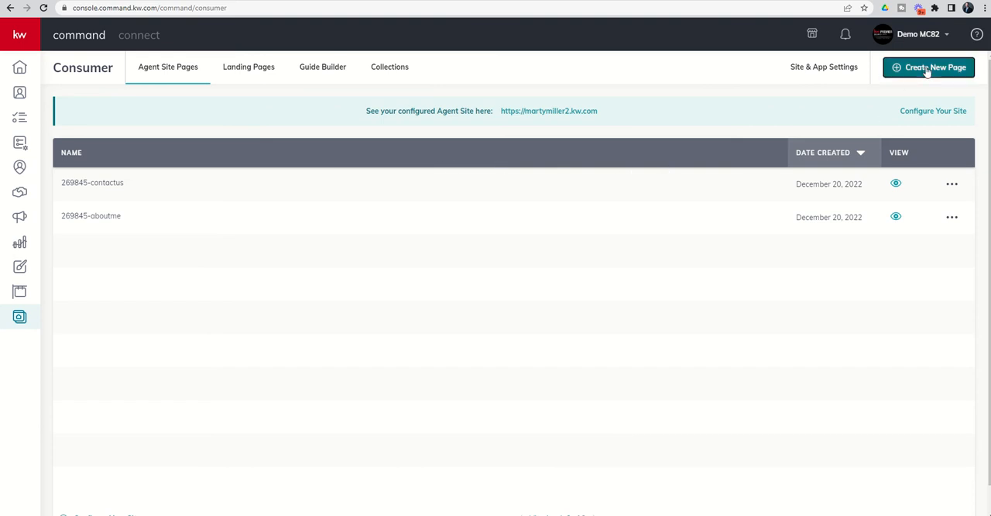
Create a new sub-page on the agent site, landing in a blank page editor.
{"action": "left_click", "coordinate": [929, 68]}
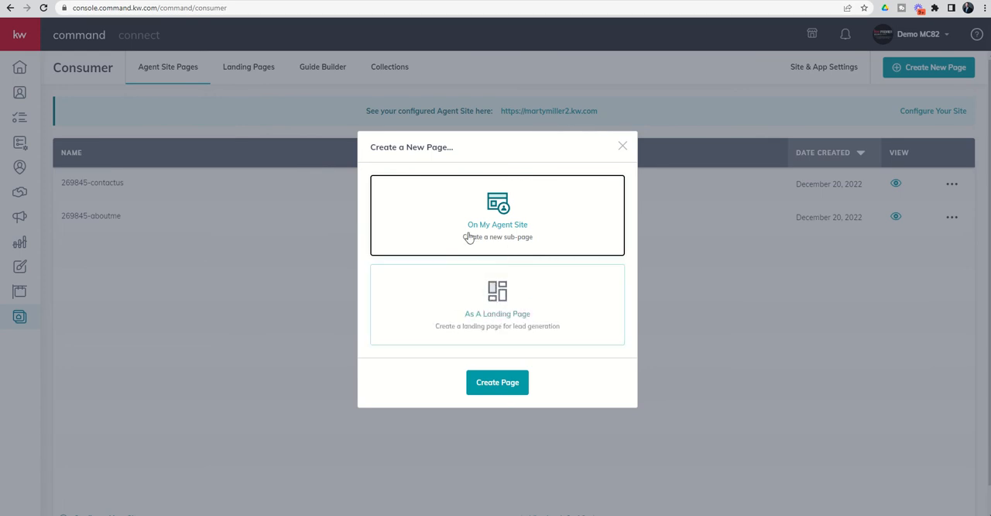
{"action": "left_click", "coordinate": [497, 224]}
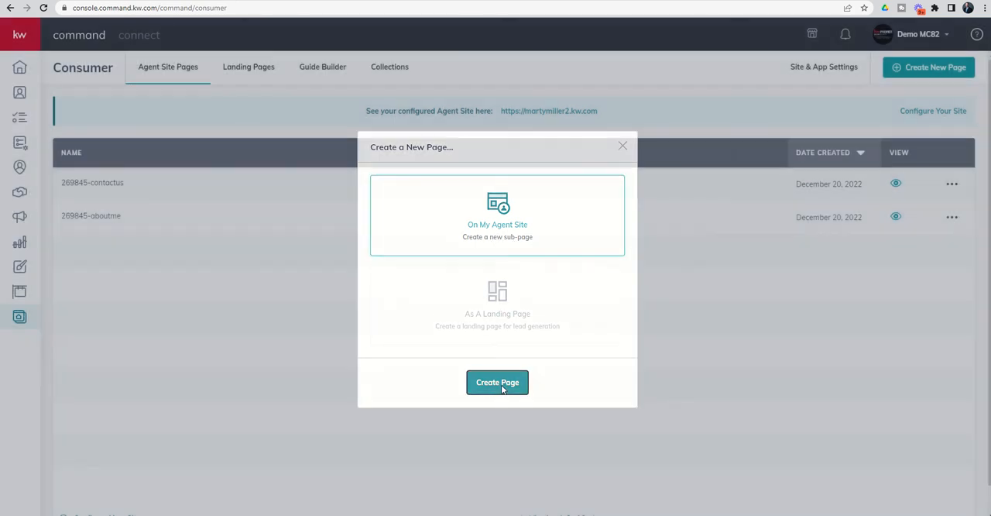
{"action": "left_click", "coordinate": [497, 382]}
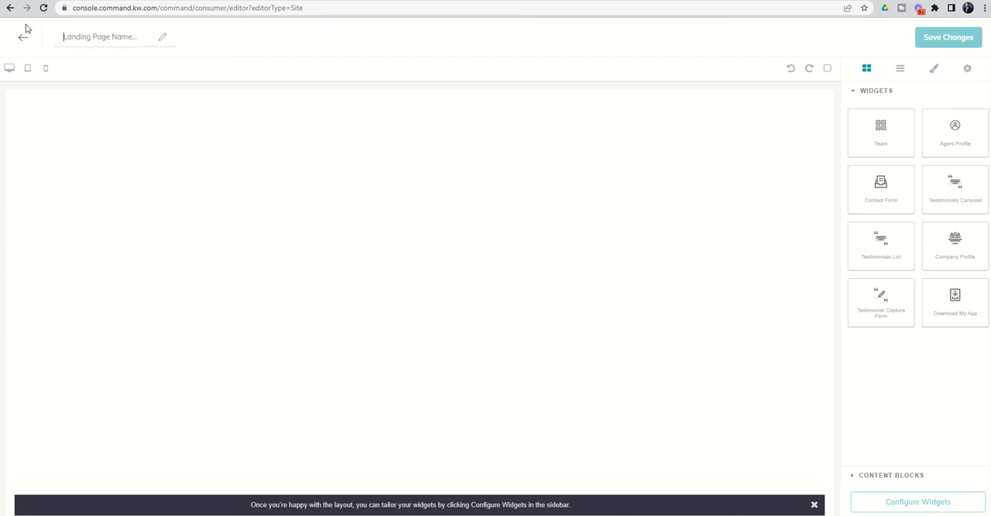
Name the page 'Testimonial Capture Page' and check the desktop, tablet and mobile previews.
{"action": "type", "text": "Testimonial Capture Page"}
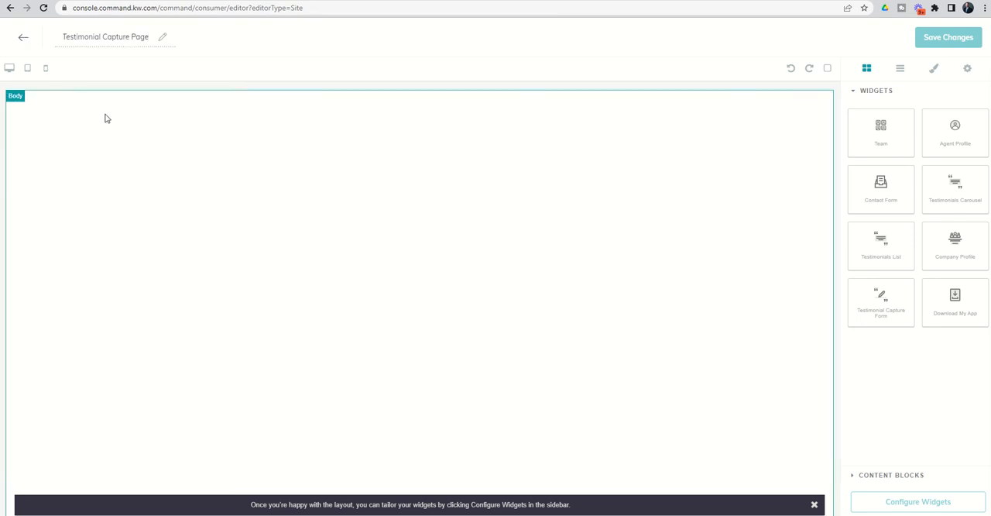
{"action": "left_click", "coordinate": [9, 68]}
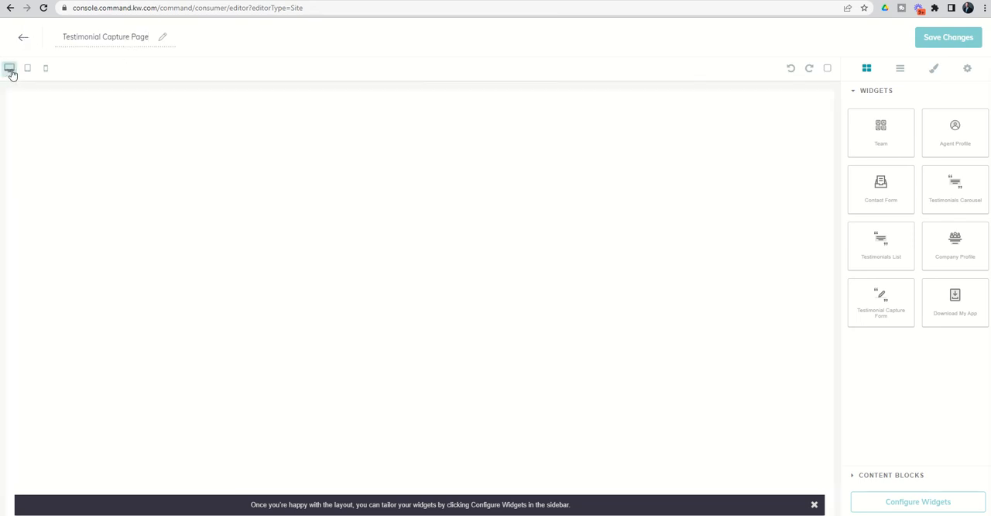
{"action": "mouse_move", "coordinate": [9, 68]}
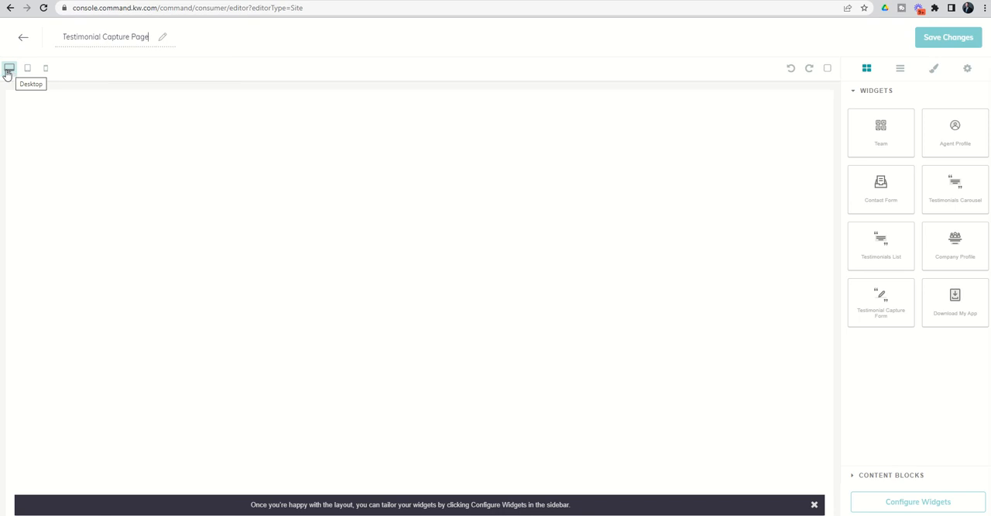
{"action": "left_click", "coordinate": [27, 69]}
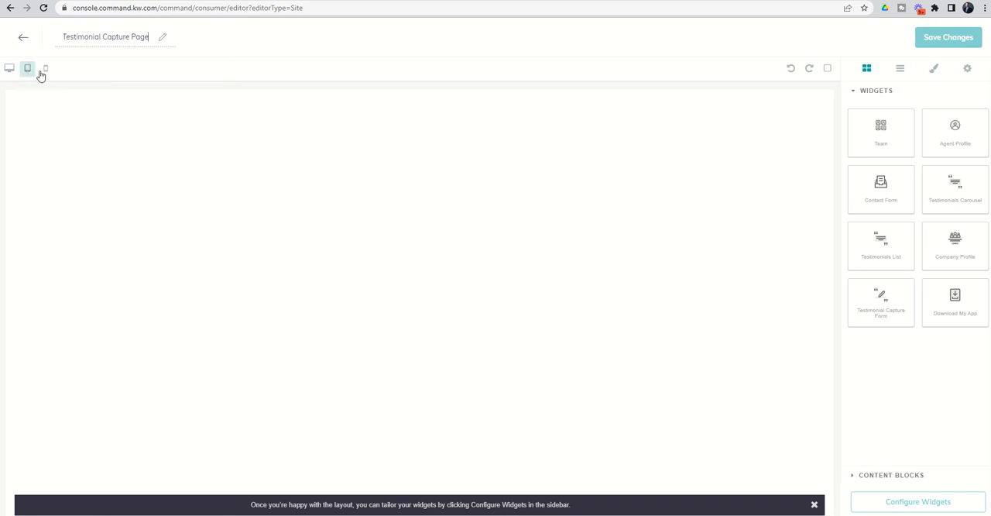
{"action": "left_click", "coordinate": [45, 69]}
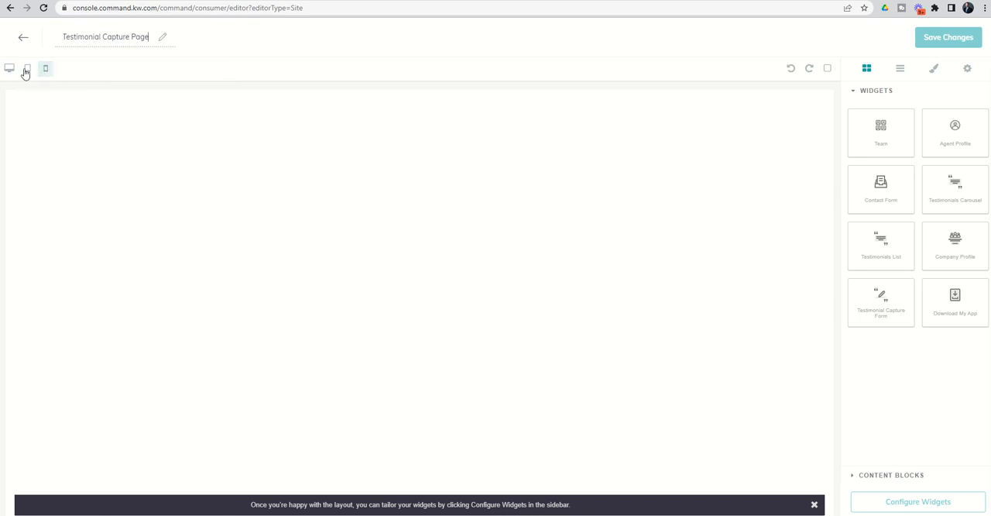
{"action": "left_click", "coordinate": [45, 68]}
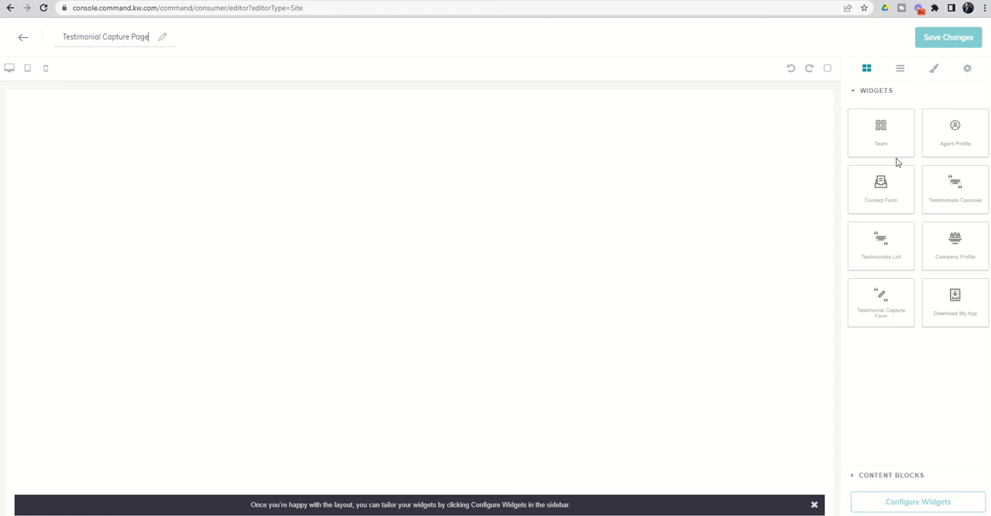
{"action": "mouse_move", "coordinate": [896, 162]}
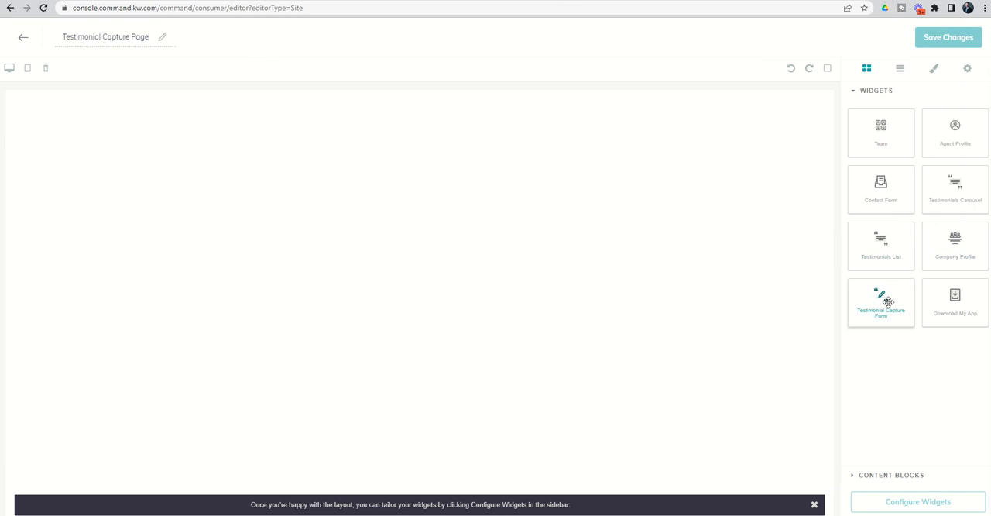
{"action": "mouse_move", "coordinate": [881, 302]}
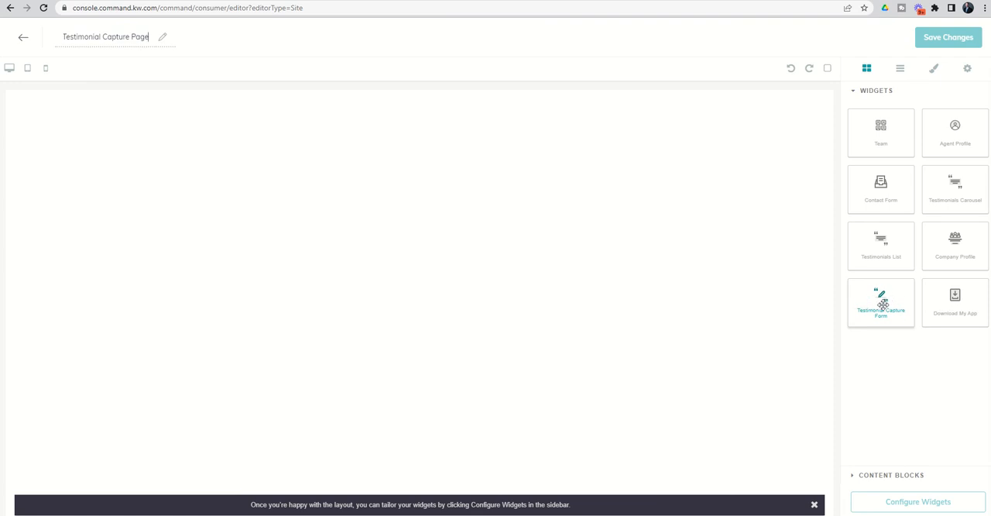
Add the Testimonial Capture Form and Agent Profile widgets onto the page canvas.
{"action": "left_click_drag", "start_coordinate": [880, 302], "coordinate": [624, 249]}
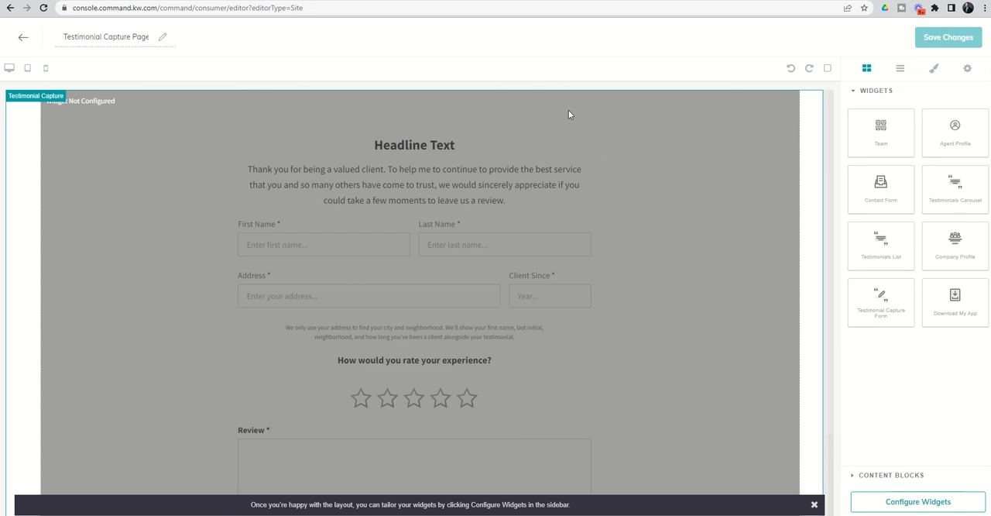
{"action": "mouse_move", "coordinate": [144, 141]}
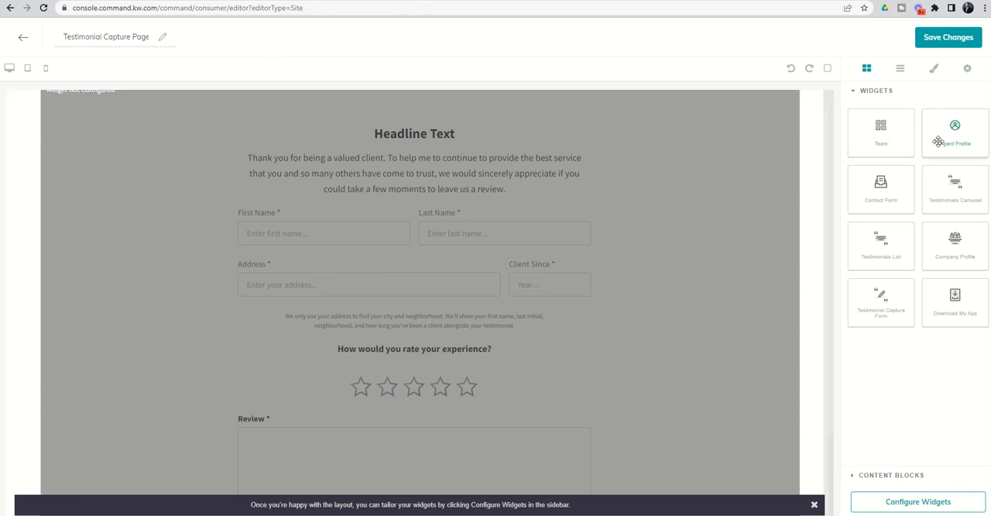
{"action": "left_click_drag", "start_coordinate": [955, 133], "coordinate": [724, 131]}
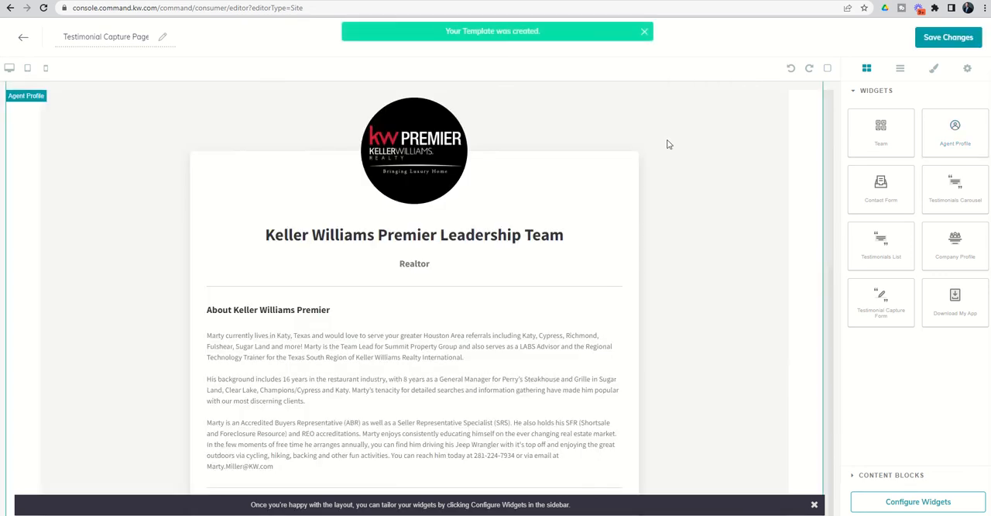
{"action": "left_click", "coordinate": [880, 302]}
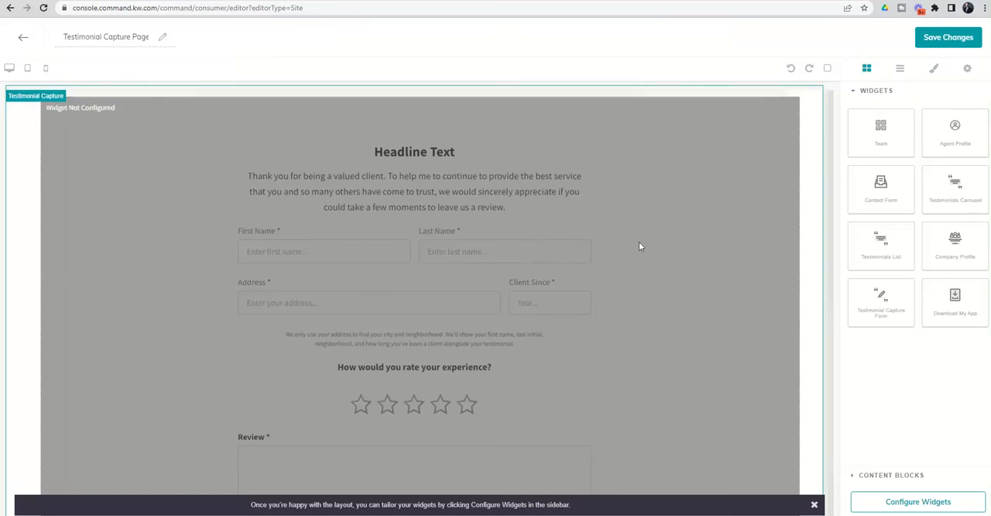
{"action": "left_click", "coordinate": [954, 132]}
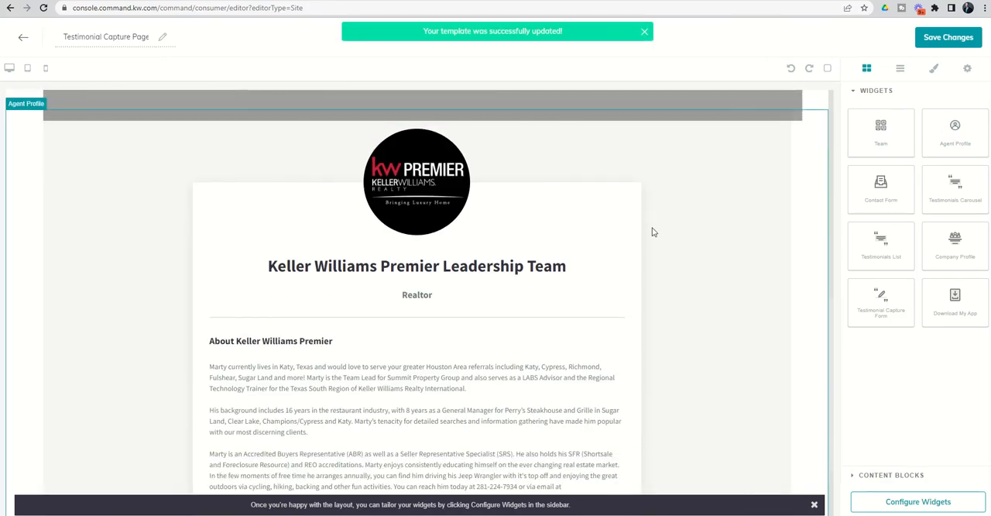
{"action": "scroll", "scroll_direction": "down", "scroll_amount": 3}
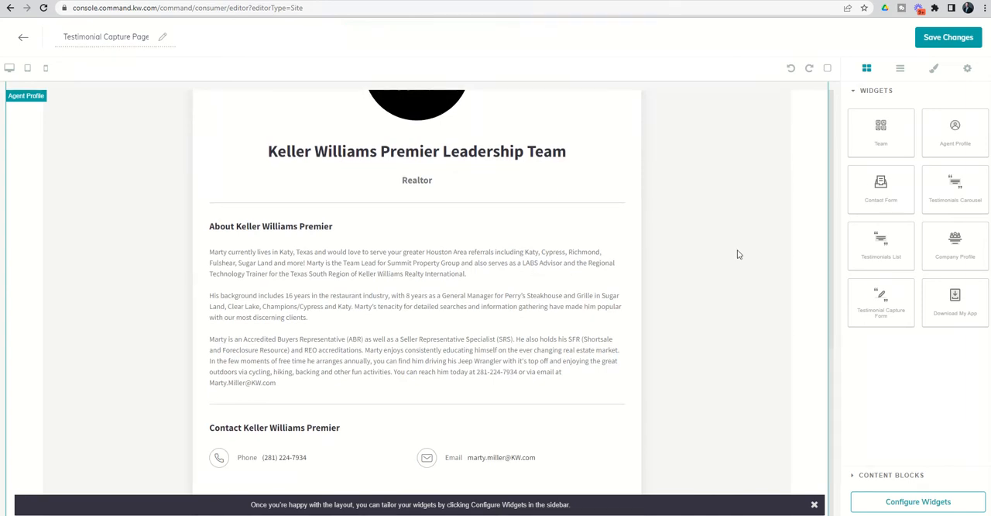
{"action": "mouse_move", "coordinate": [889, 160]}
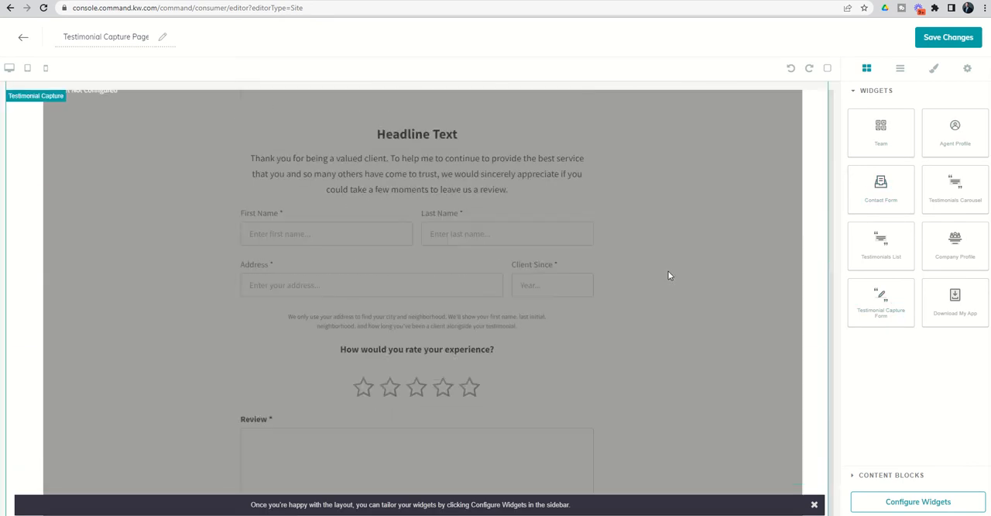
{"action": "mouse_move", "coordinate": [663, 267]}
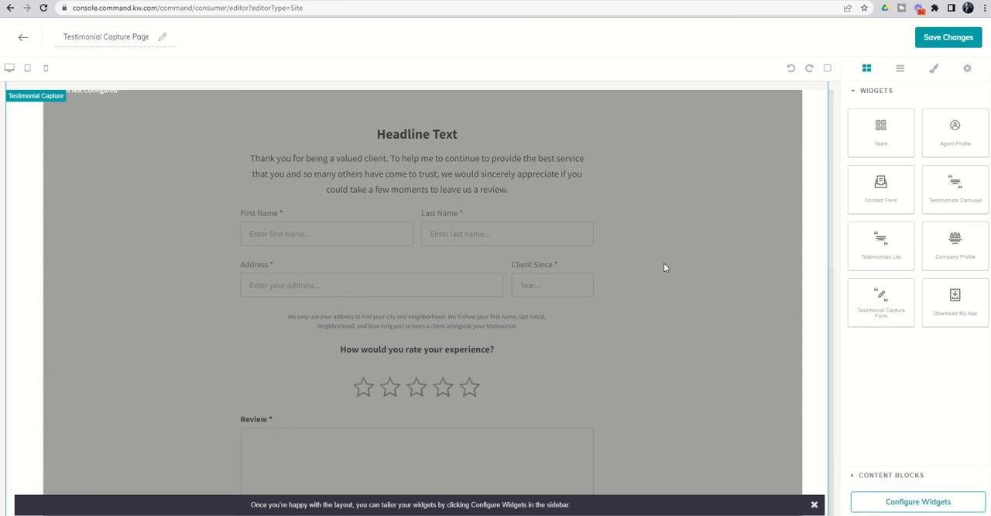
{"action": "mouse_move", "coordinate": [557, 188]}
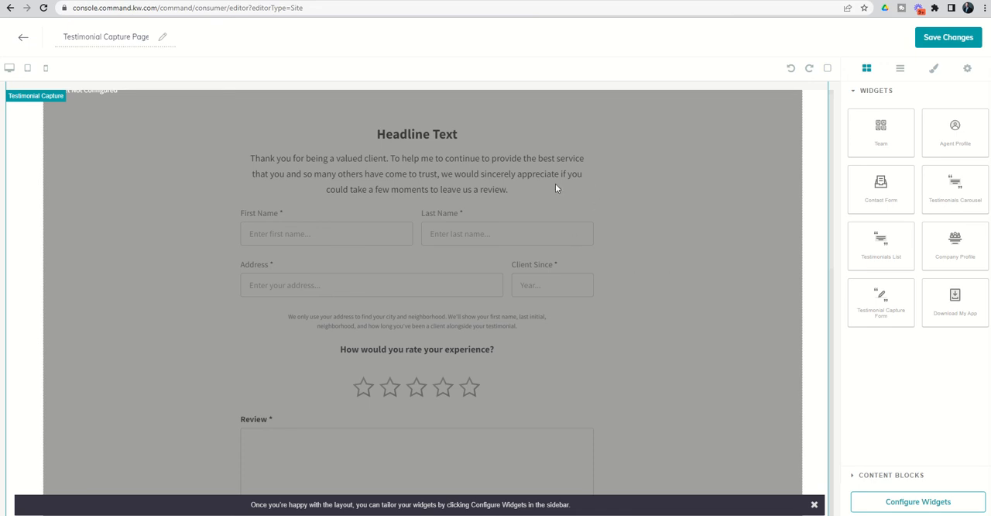
{"action": "mouse_move", "coordinate": [401, 205]}
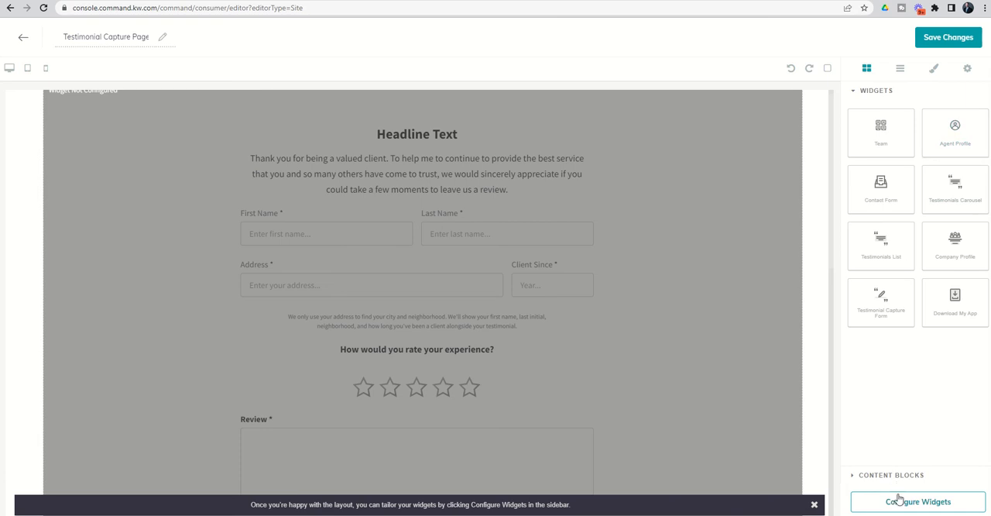
Set the form's team name to the agent's name and headline 'Please Share Your Experience'.
{"action": "left_click", "coordinate": [917, 501]}
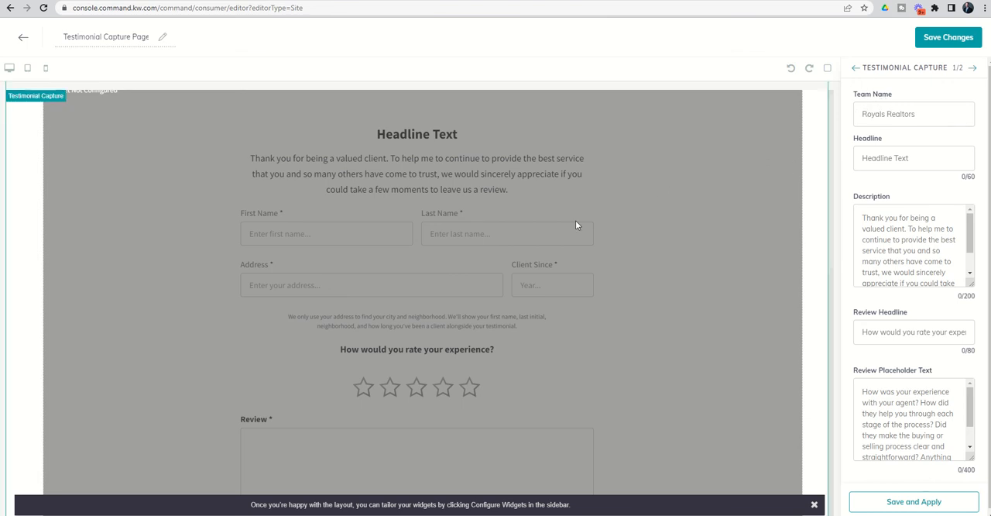
{"action": "left_click", "coordinate": [914, 114]}
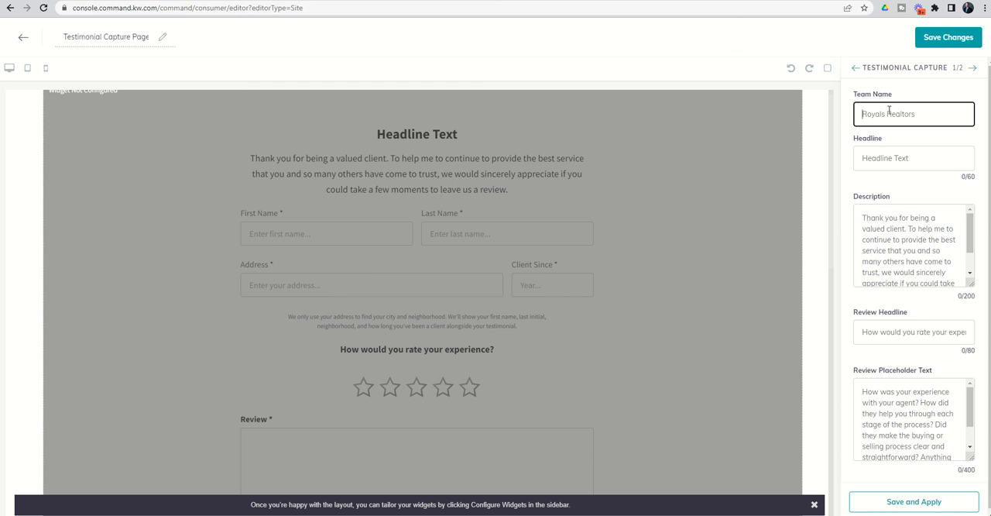
{"action": "type", "text": "Marty Miller"}
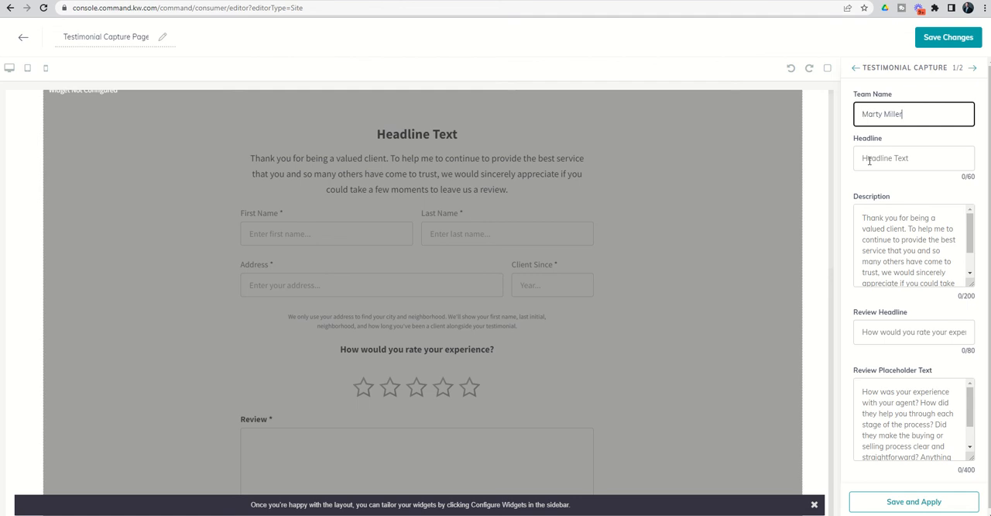
{"action": "left_click", "coordinate": [914, 158]}
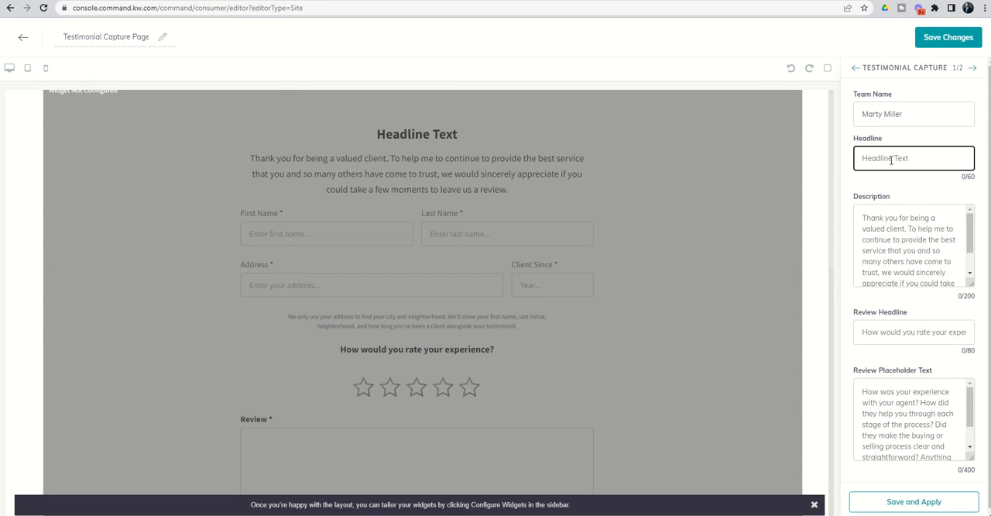
{"action": "type", "text": "Please Share"}
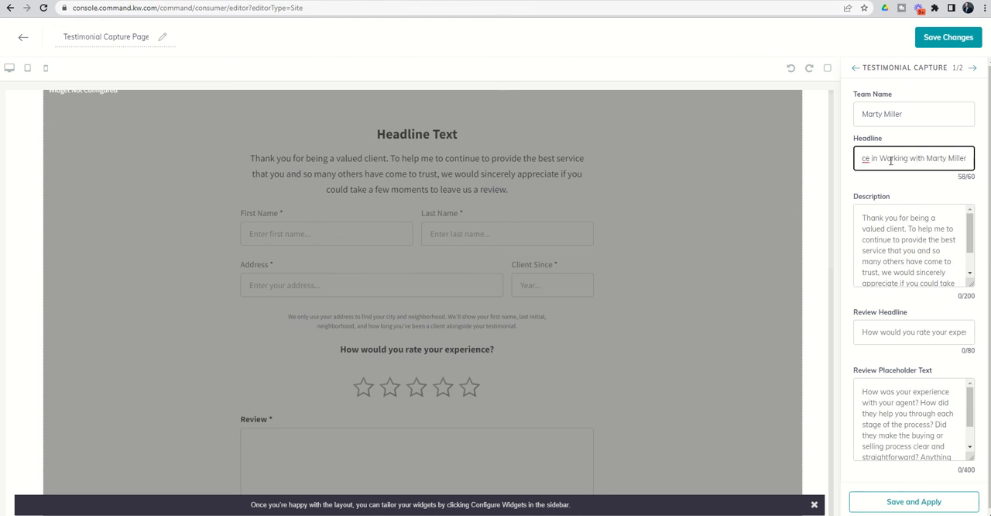
{"action": "type", "text": "Please Share Your Experience"}
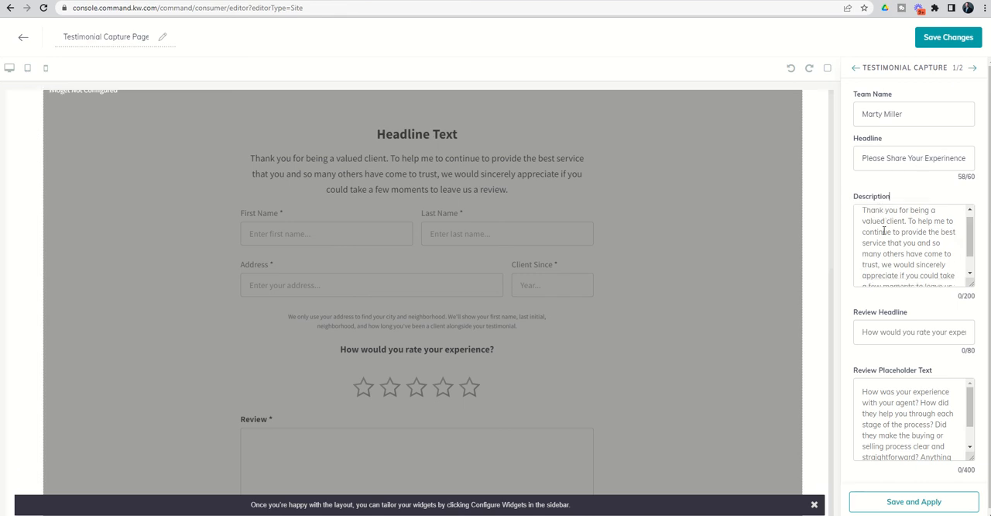
{"action": "scroll", "scroll_direction": "down", "scroll_amount": 3}
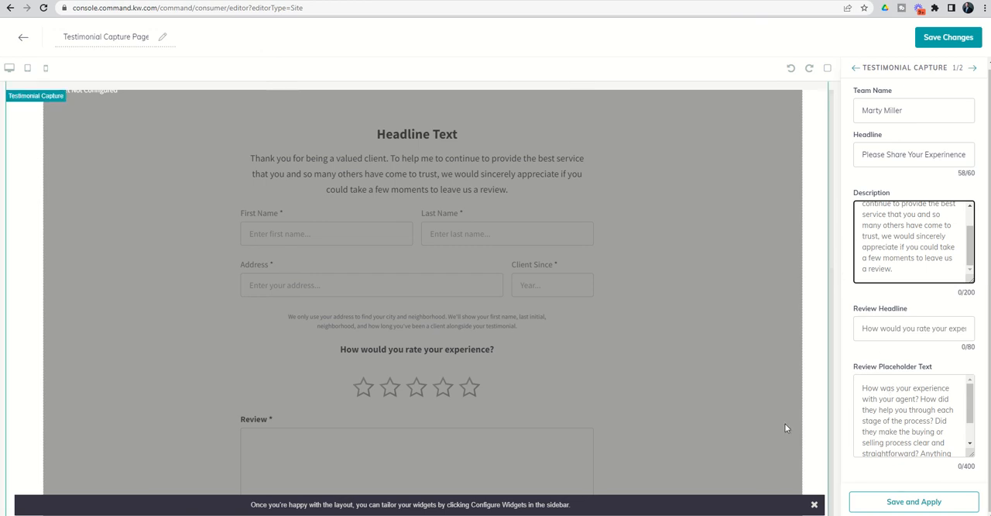
{"action": "mouse_move", "coordinate": [584, 450]}
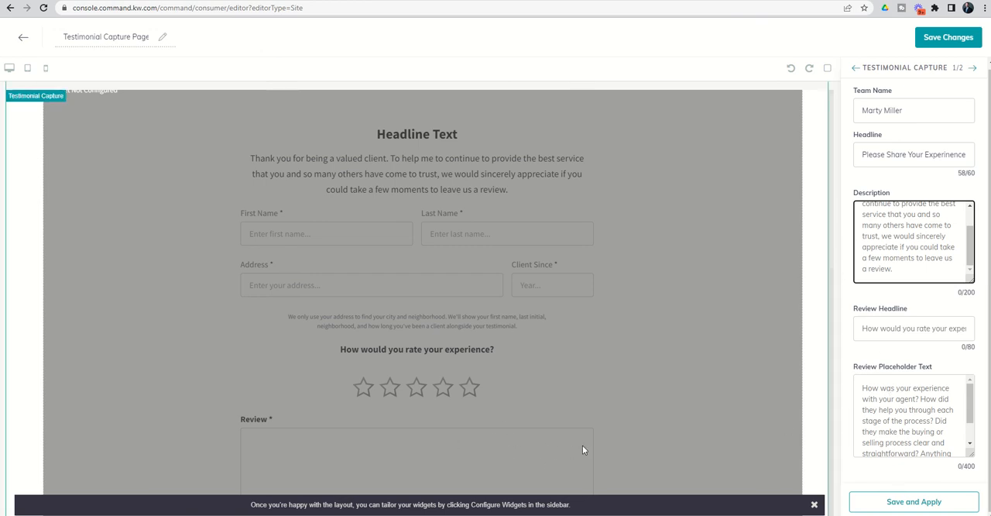
Refresh the preview, trim the headline to one line, and move to the Agent Profile widget settings.
{"action": "left_click", "coordinate": [914, 501]}
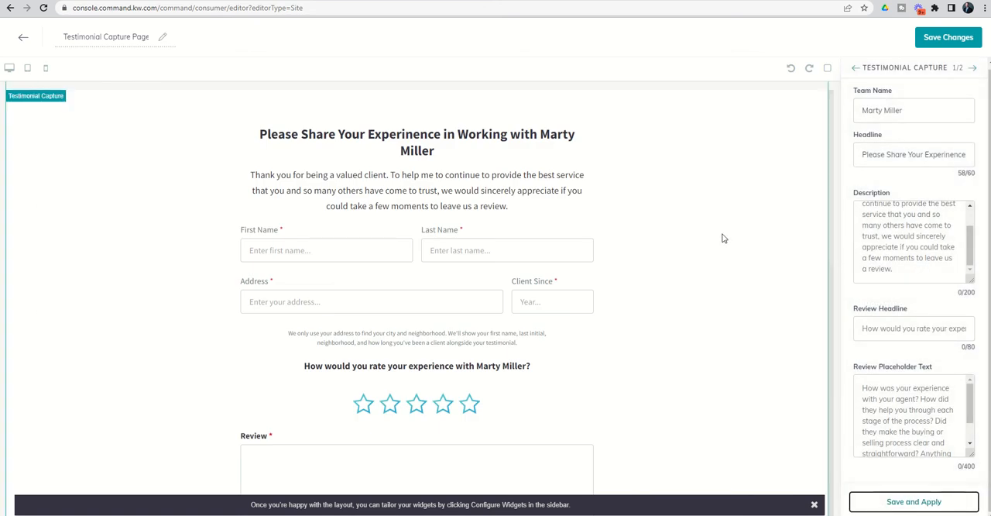
{"action": "scroll", "scroll_direction": "down", "scroll_amount": 3}
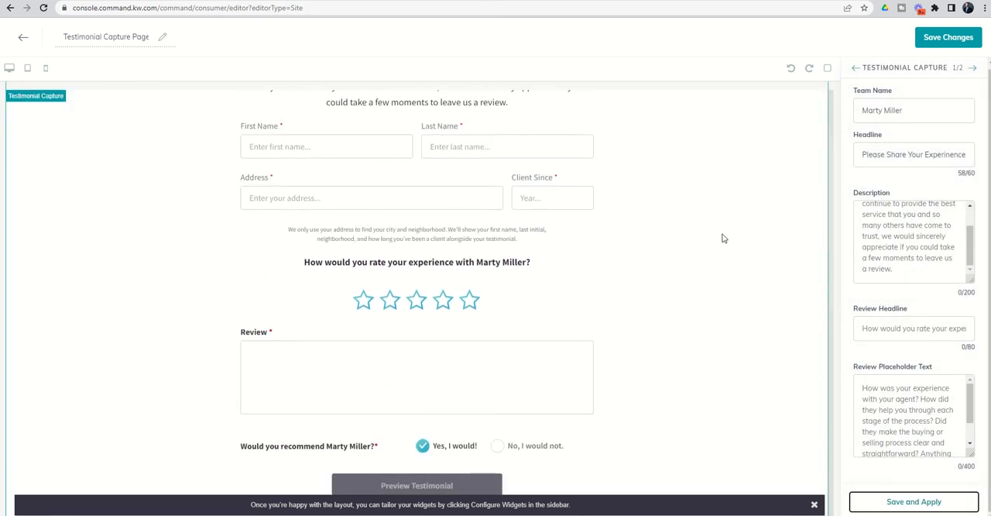
{"action": "mouse_move", "coordinate": [338, 451]}
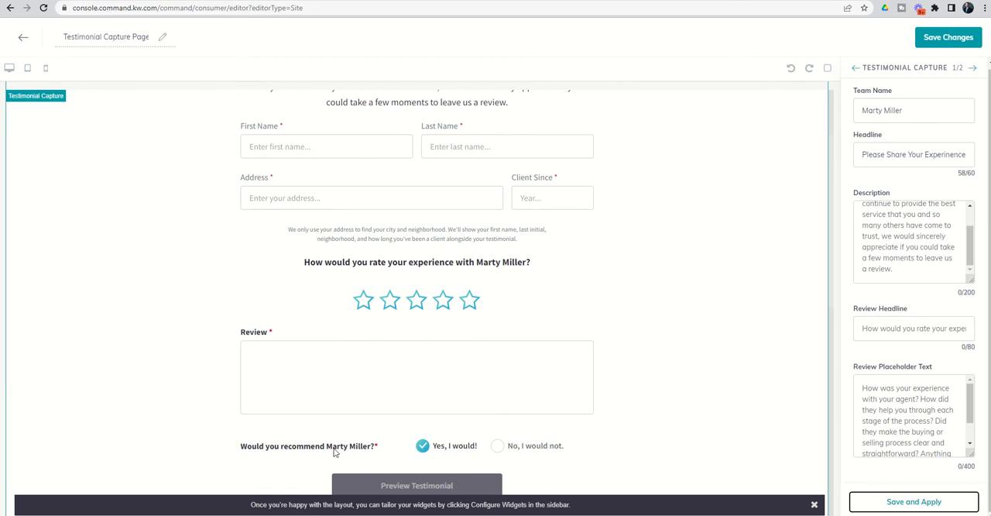
{"action": "mouse_move", "coordinate": [362, 451]}
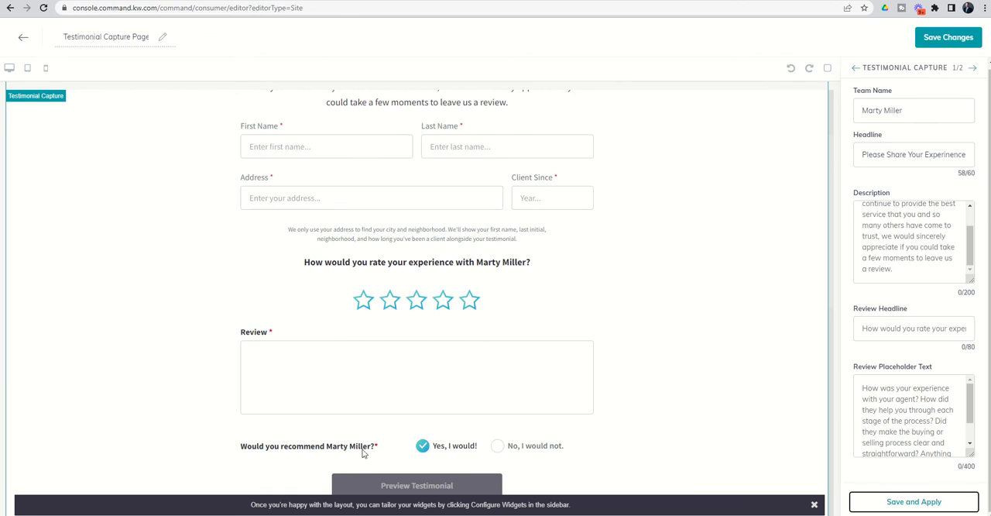
{"action": "mouse_move", "coordinate": [760, 258]}
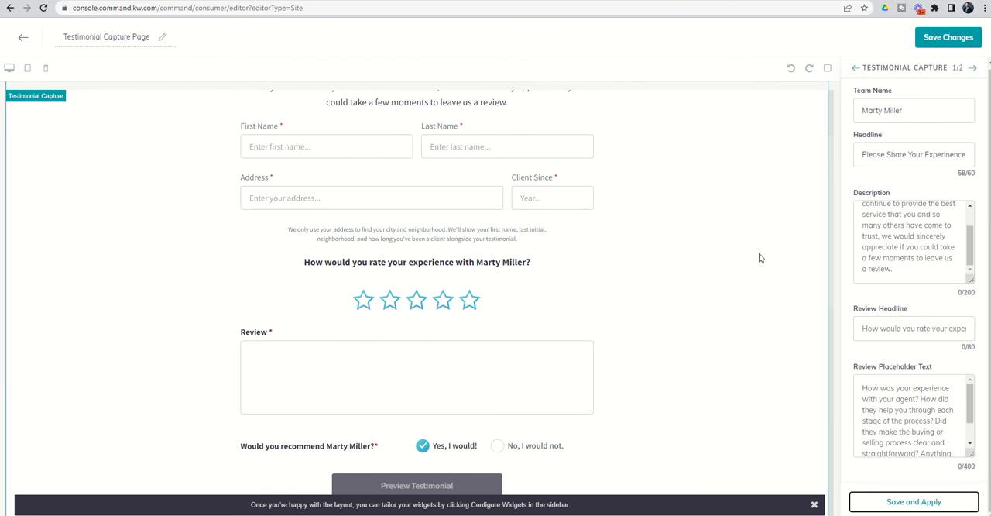
{"action": "mouse_move", "coordinate": [867, 357]}
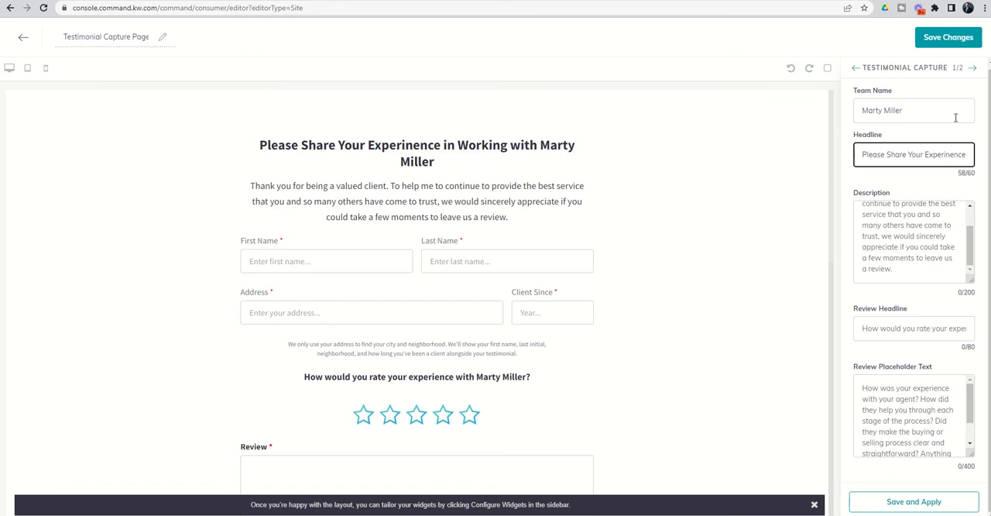
{"action": "key", "text": "Backspace"}
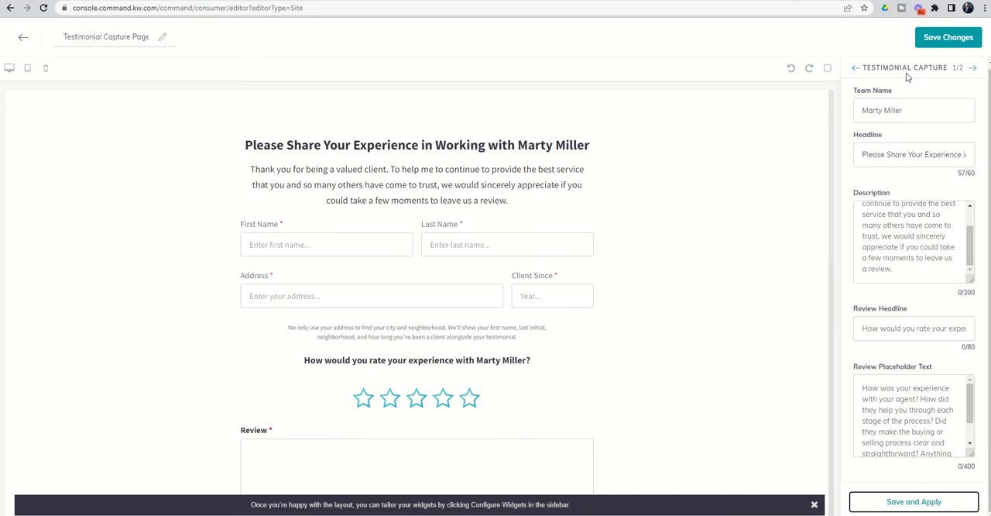
{"action": "mouse_move", "coordinate": [923, 413]}
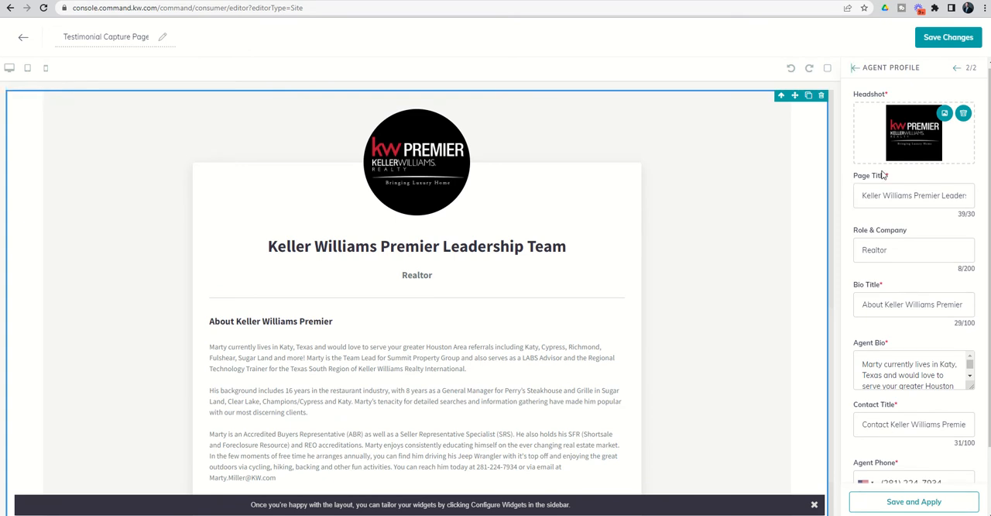
{"action": "scroll", "scroll_direction": "down", "scroll_amount": 3}
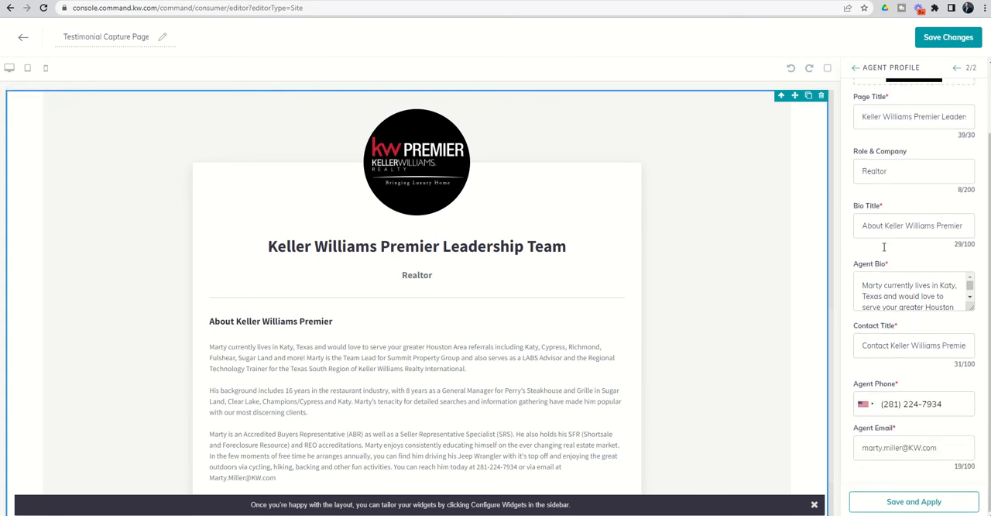
{"action": "mouse_move", "coordinate": [888, 383]}
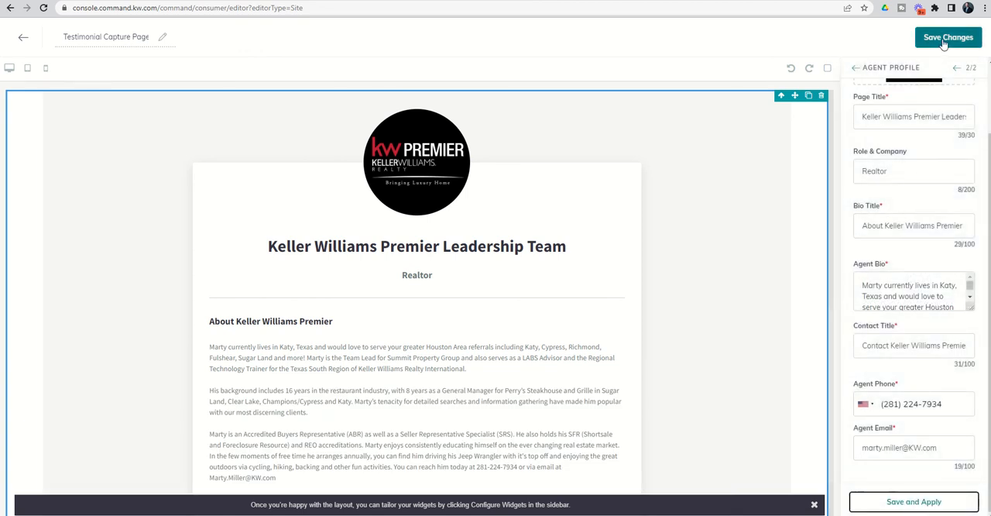
Save the page changes and confirm continuing to Site & App Settings.
{"action": "left_click", "coordinate": [948, 37]}
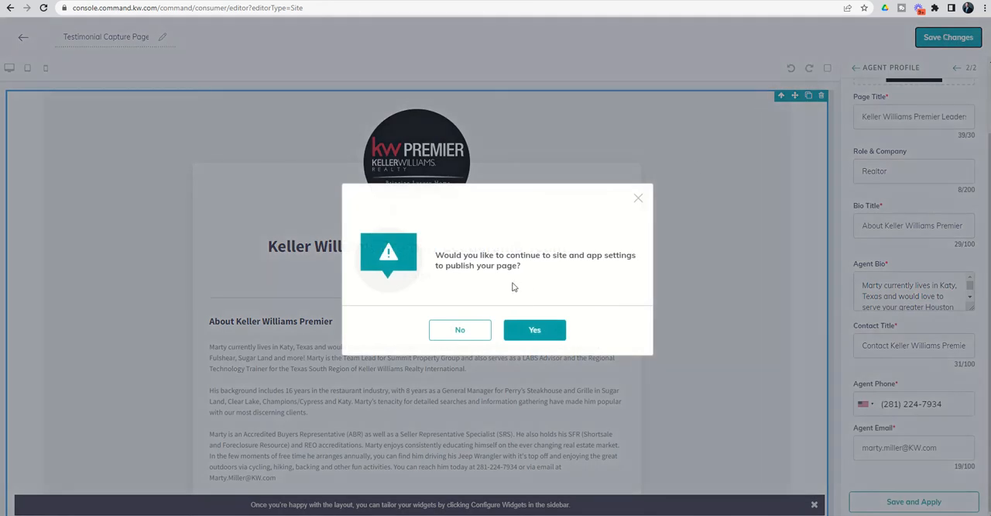
{"action": "mouse_move", "coordinate": [578, 261]}
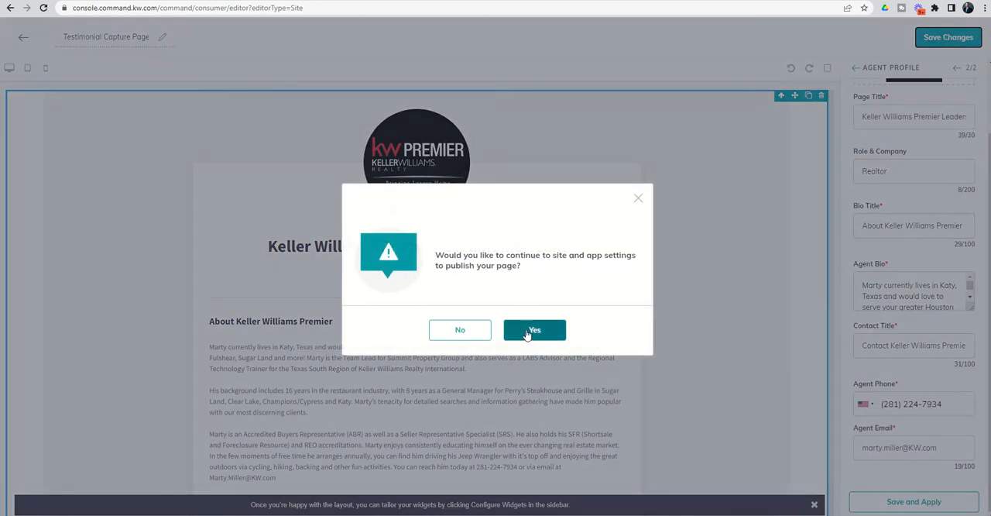
{"action": "left_click", "coordinate": [534, 329]}
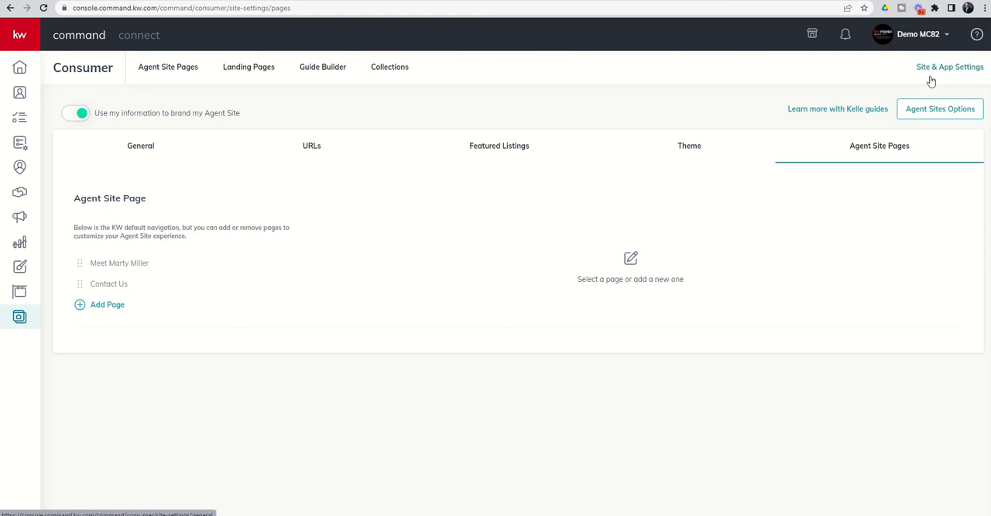
{"action": "mouse_move", "coordinate": [934, 62]}
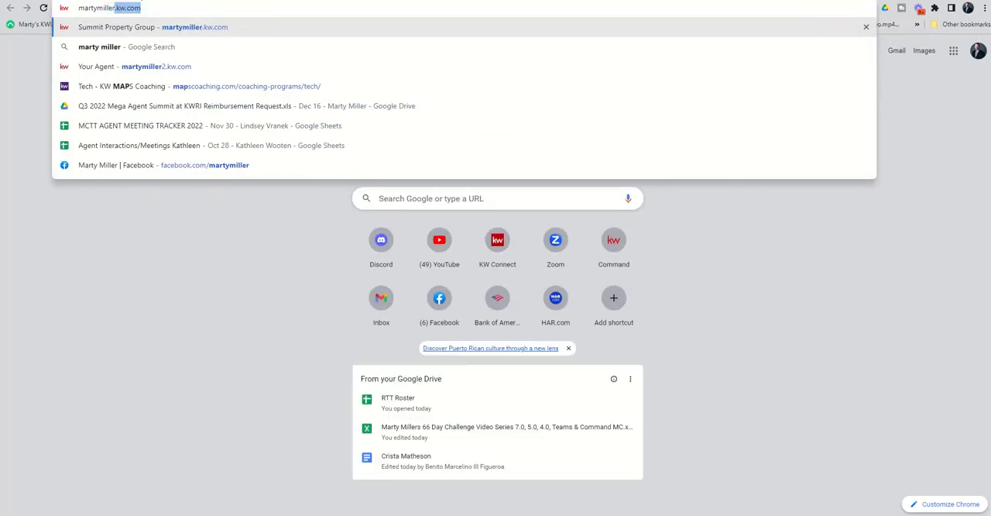
Check the live agent site's Your Agent dropdown, then return to Agent Site Pages settings.
{"action": "left_click", "coordinate": [155, 66]}
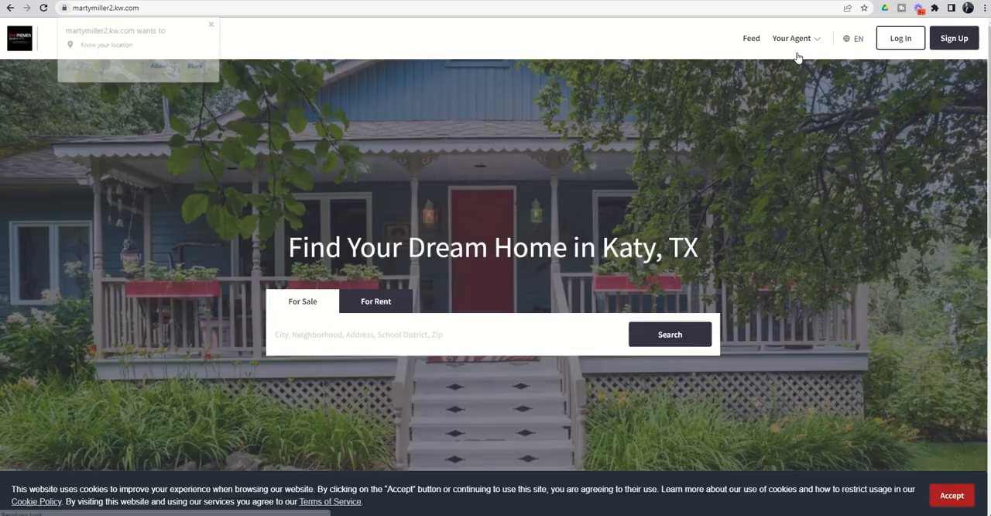
{"action": "left_click", "coordinate": [796, 38]}
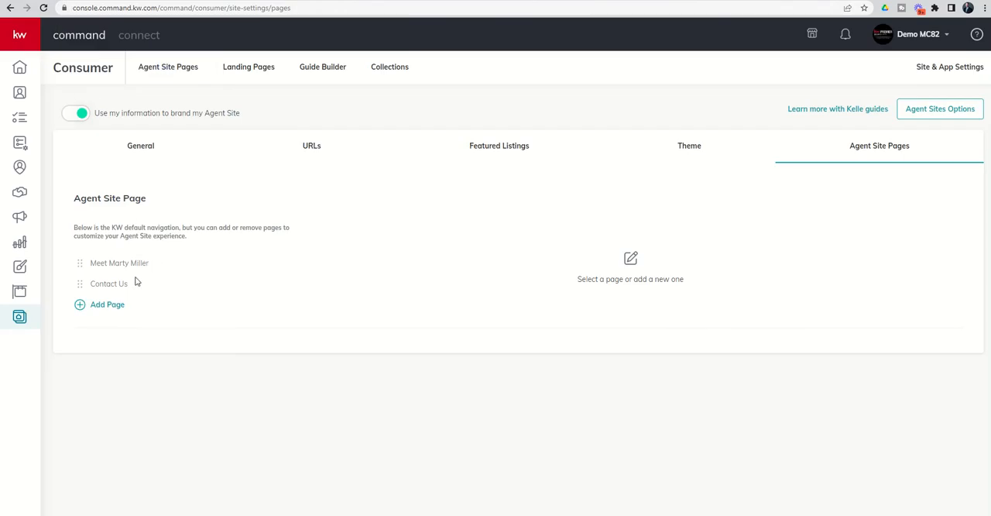
Add a new agent site page using the Testimonial Capture Page as its content.
{"action": "left_click", "coordinate": [107, 304]}
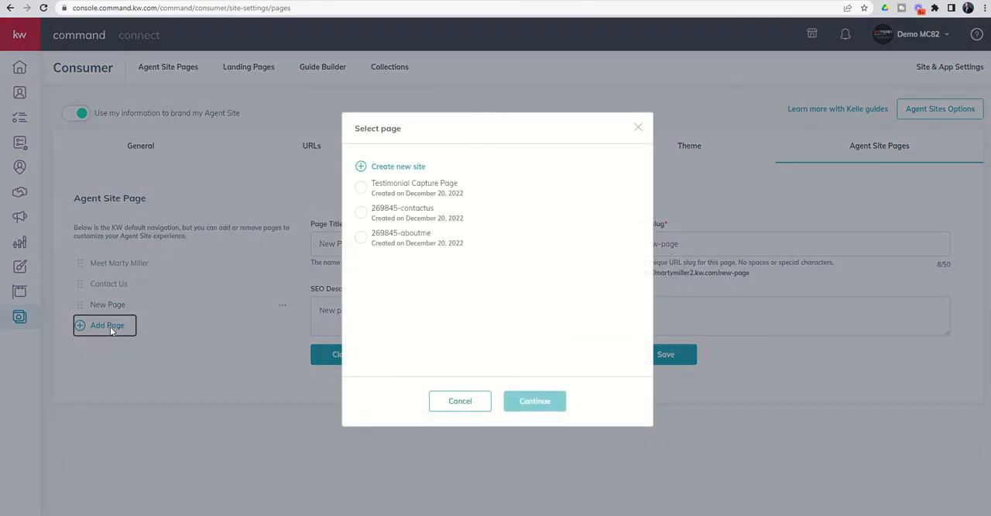
{"action": "mouse_move", "coordinate": [256, 334]}
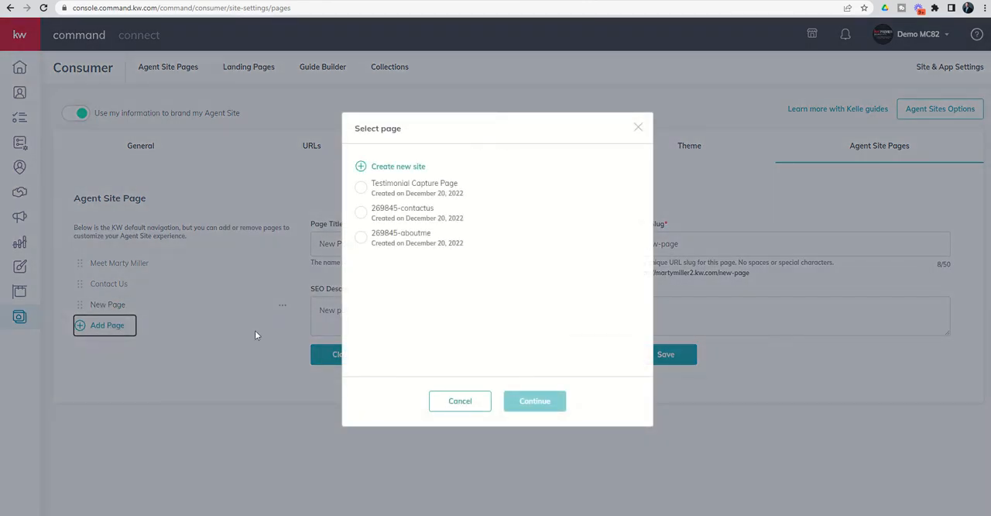
{"action": "left_click", "coordinate": [360, 237]}
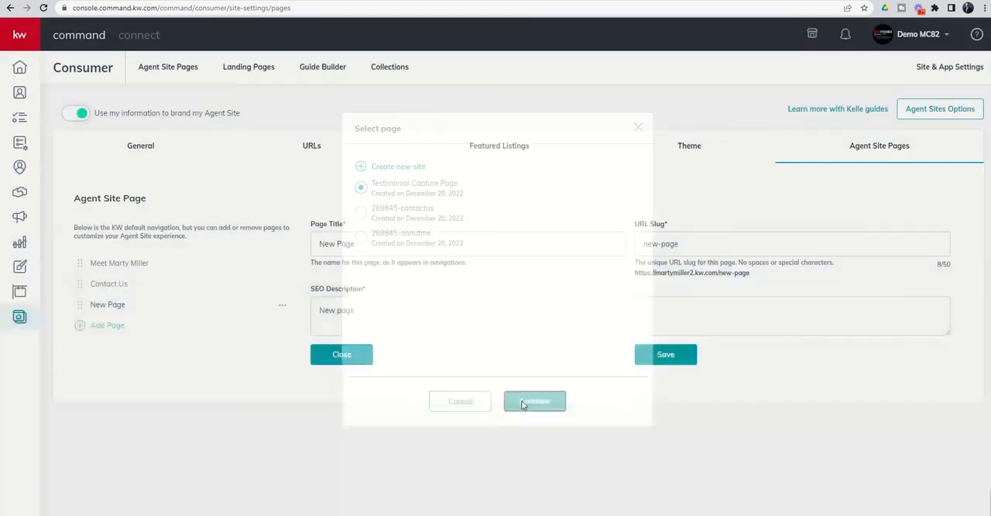
{"action": "left_click", "coordinate": [534, 401]}
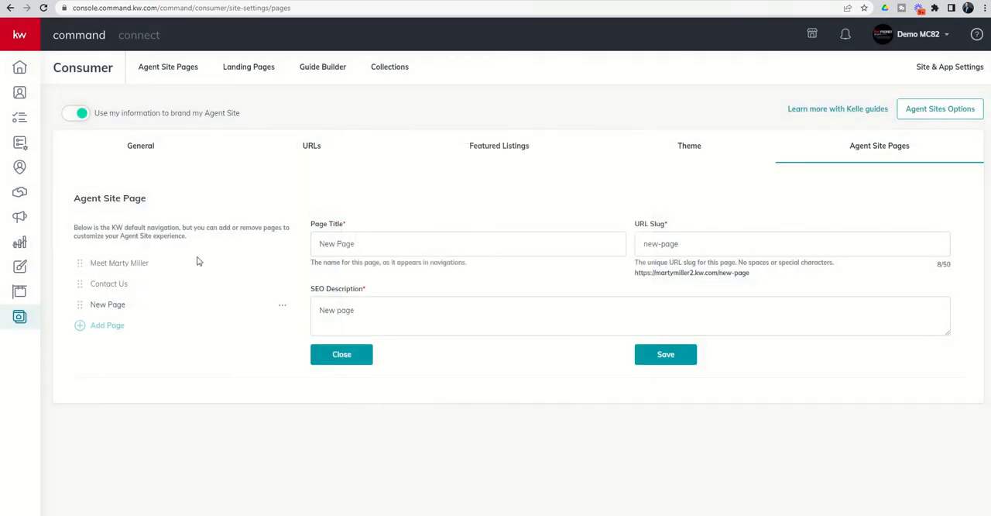
{"action": "mouse_move", "coordinate": [128, 315]}
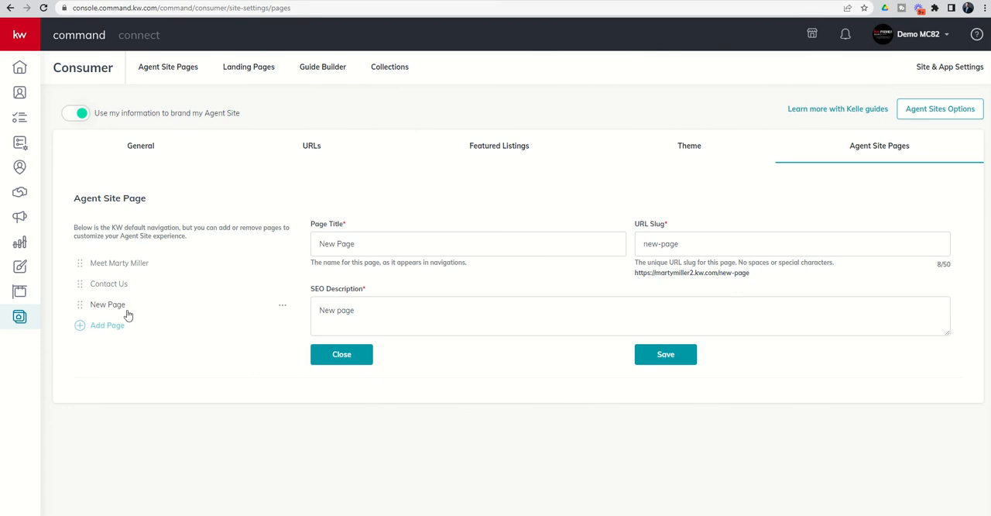
{"action": "mouse_move", "coordinate": [622, 321]}
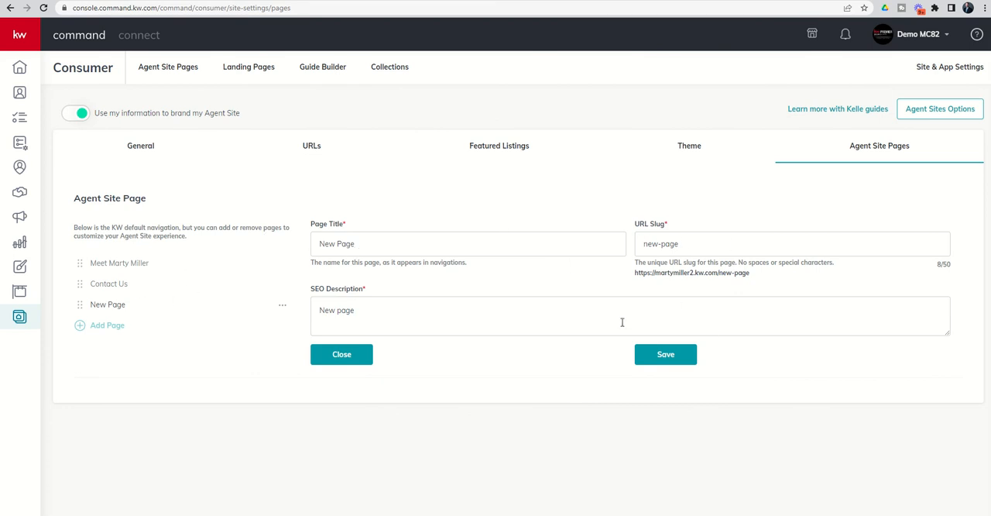
Title the new page 'Leave a Review' with URL slug 'leave-a-review'.
{"action": "double_click", "coordinate": [336, 243]}
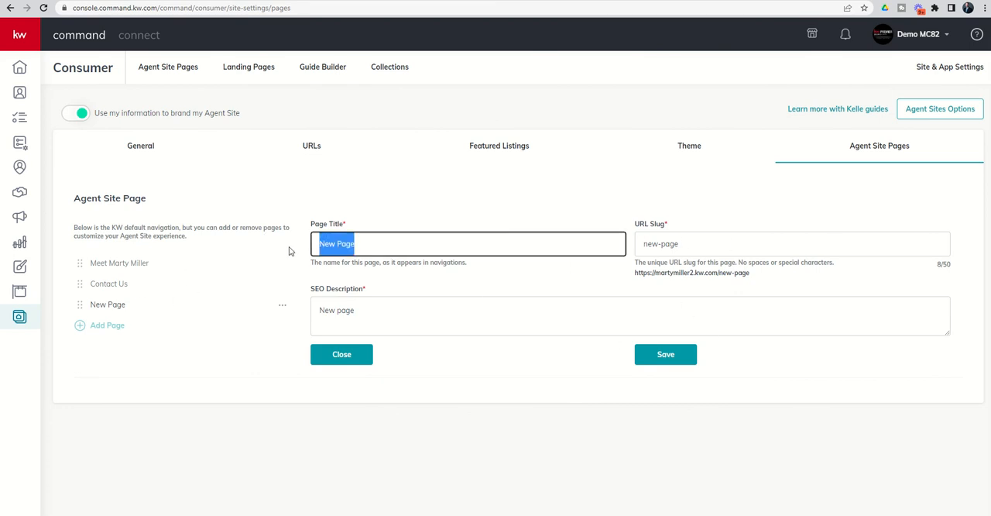
{"action": "type", "text": "Leave"}
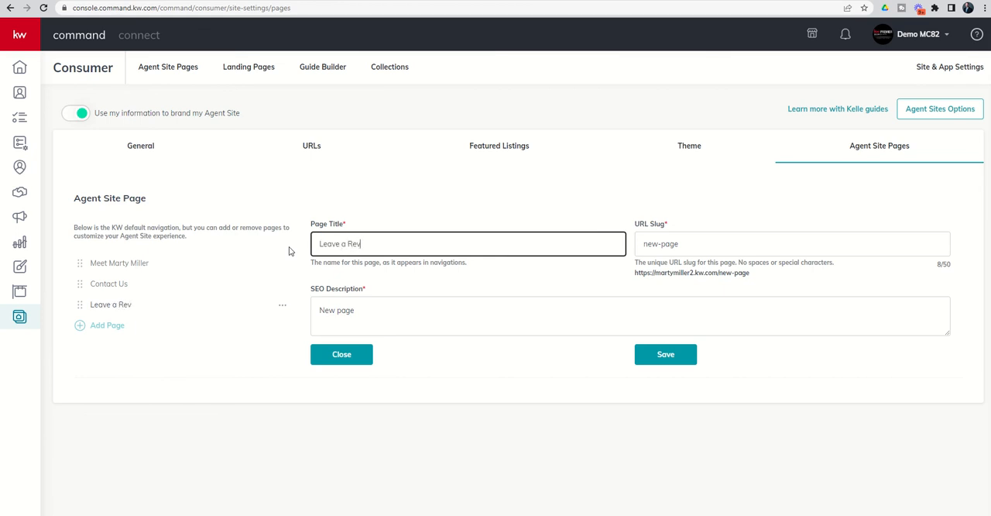
{"action": "type", "text": "iew"}
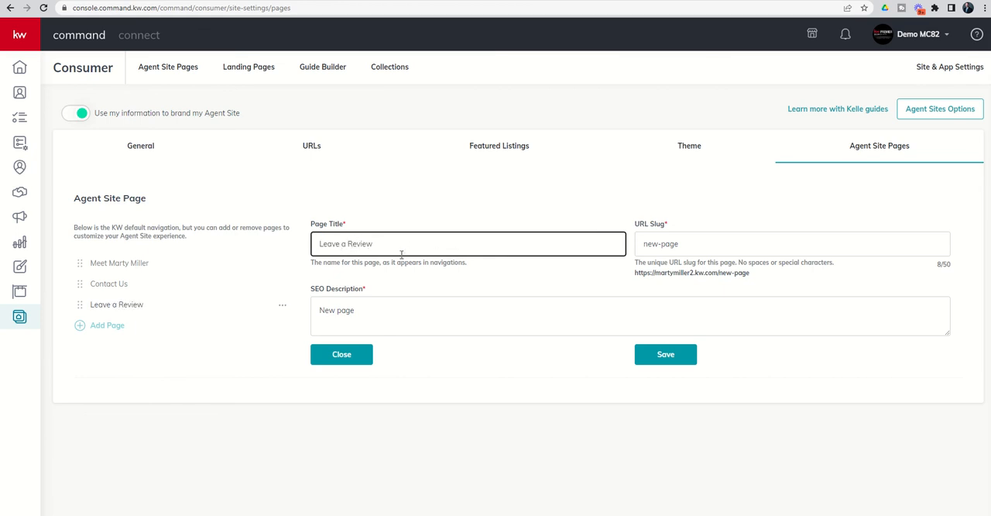
{"action": "left_click", "coordinate": [791, 243]}
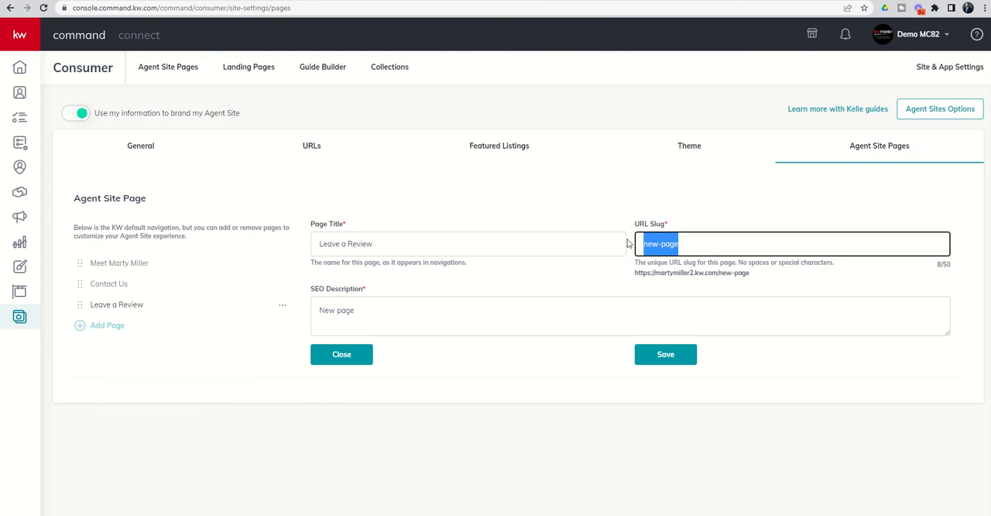
{"action": "type", "text": "leave-"}
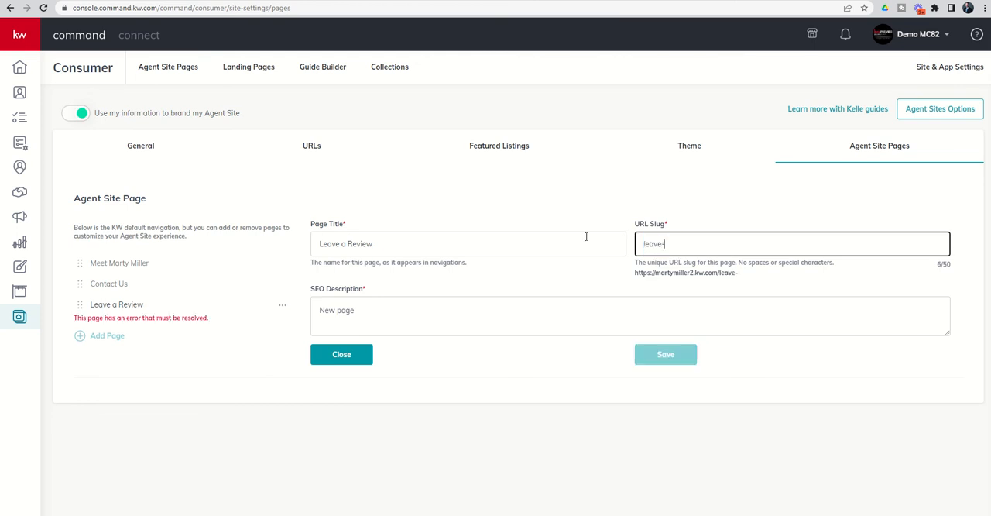
{"action": "type", "text": "a-review"}
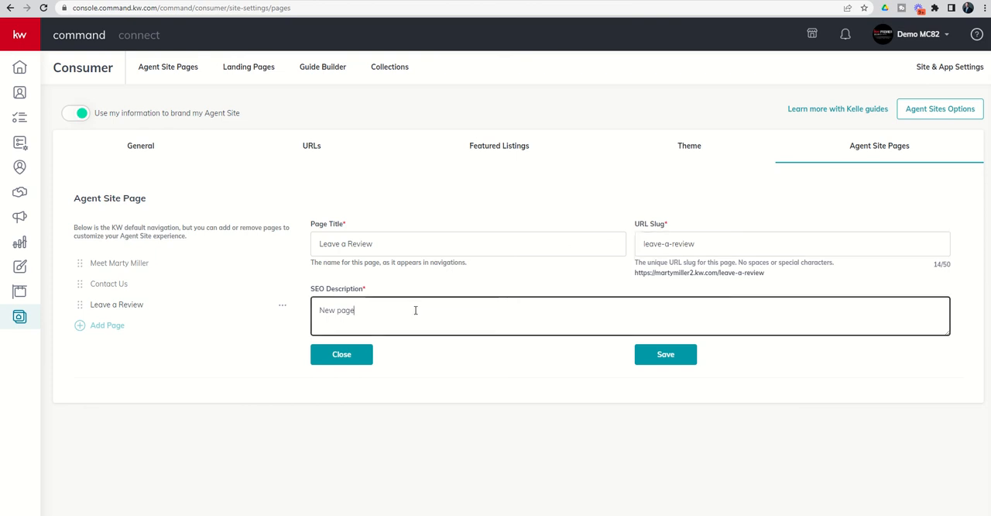
Replace the placeholder SEO description with the residential real estate review question and save the page.
{"action": "double_click", "coordinate": [336, 309]}
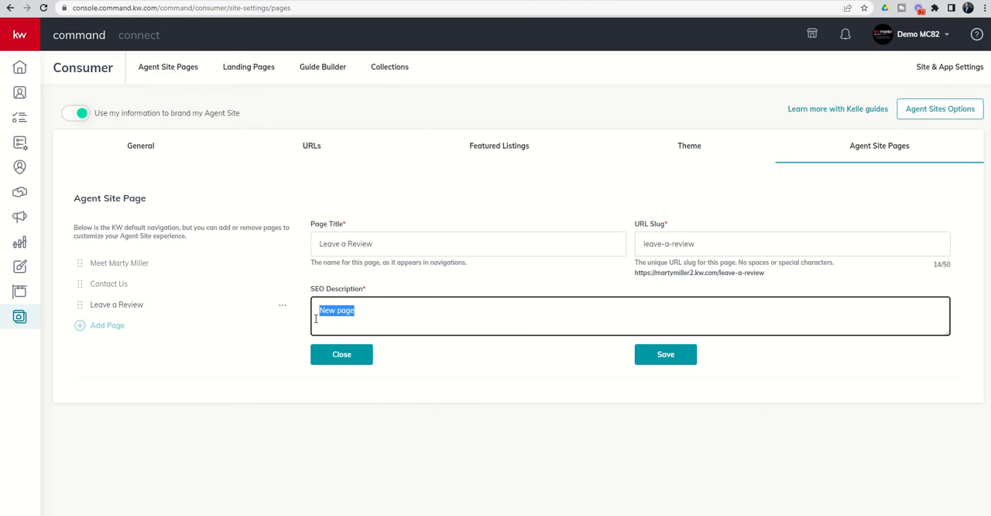
{"action": "key", "text": "Delete"}
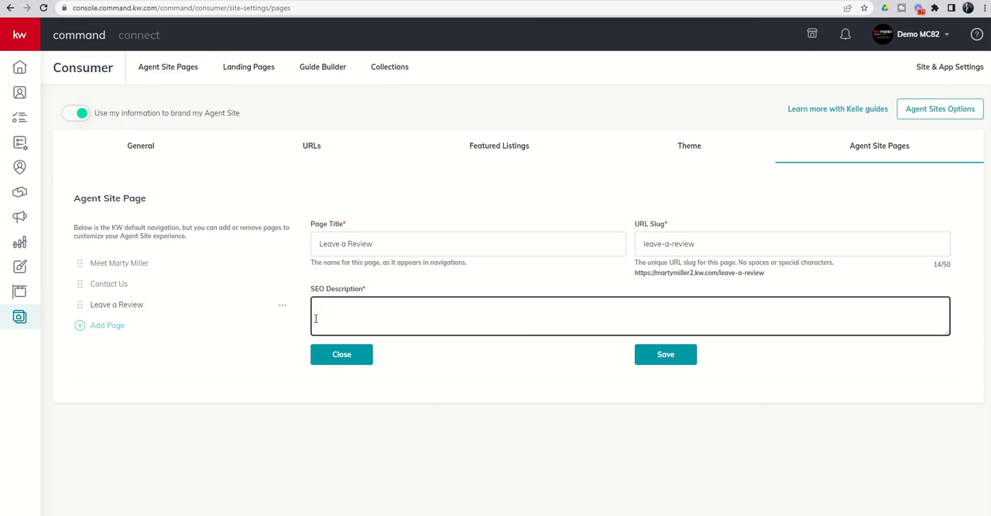
{"action": "type", "text": "What did you think about work"}
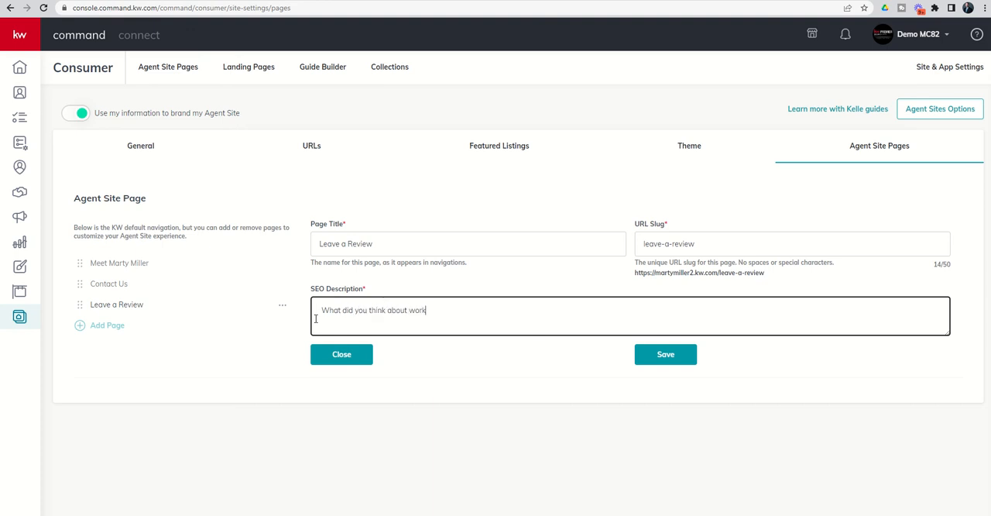
{"action": "type", "text": "ing in reisd"}
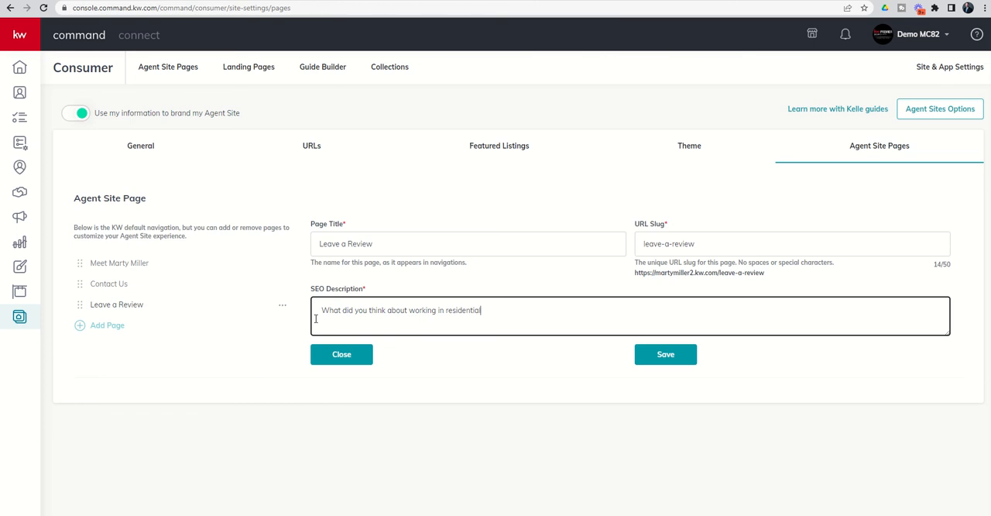
{"action": "type", "text": "real estate with Realro M"}
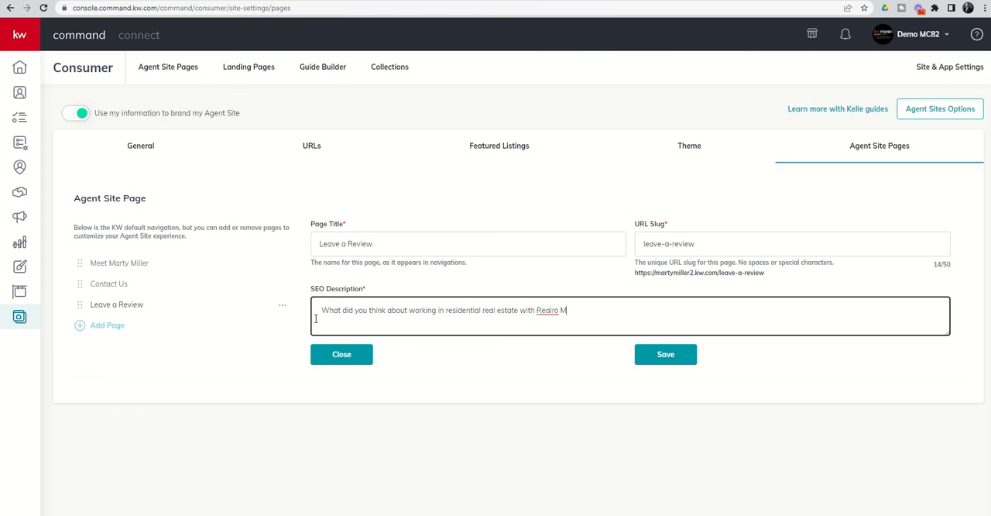
{"action": "type", "text": "Realtor Marty Miller?"}
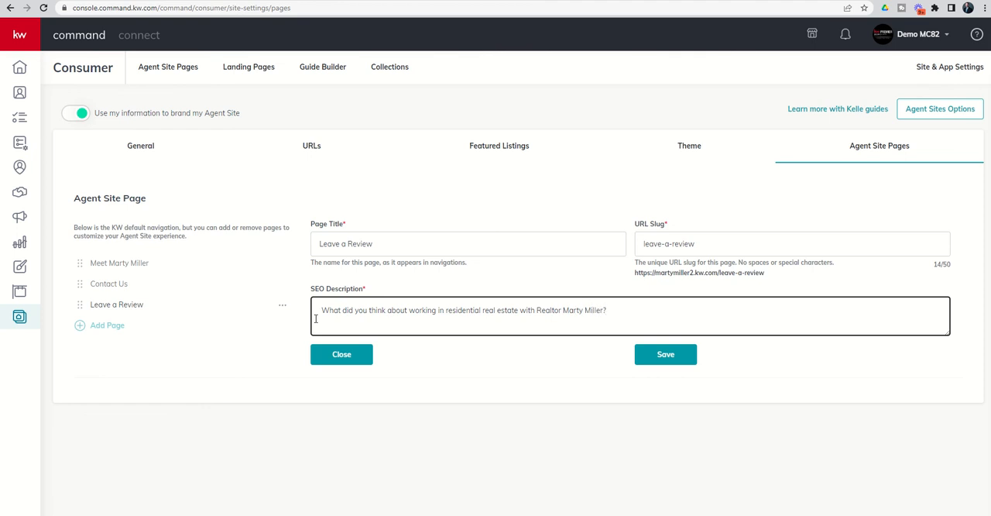
{"action": "left_click", "coordinate": [665, 354]}
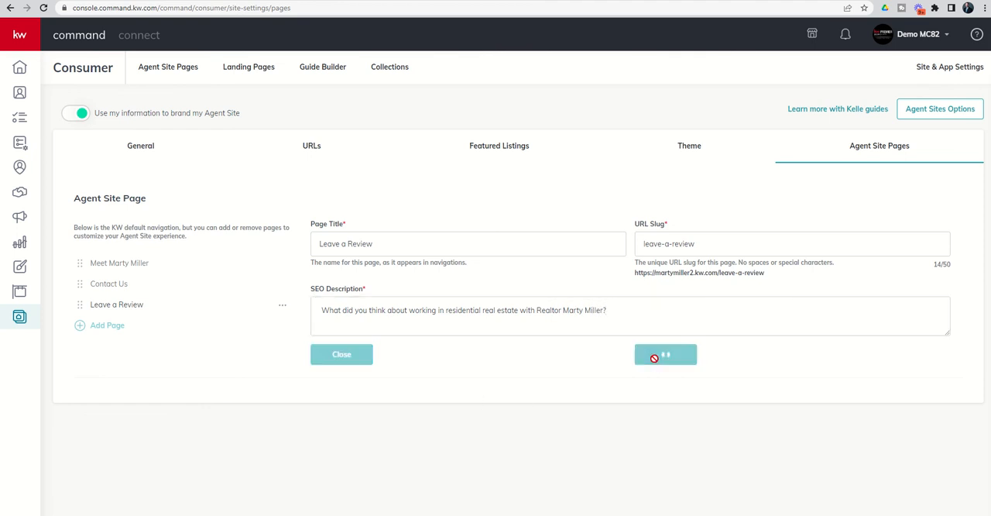
{"action": "left_click", "coordinate": [665, 354]}
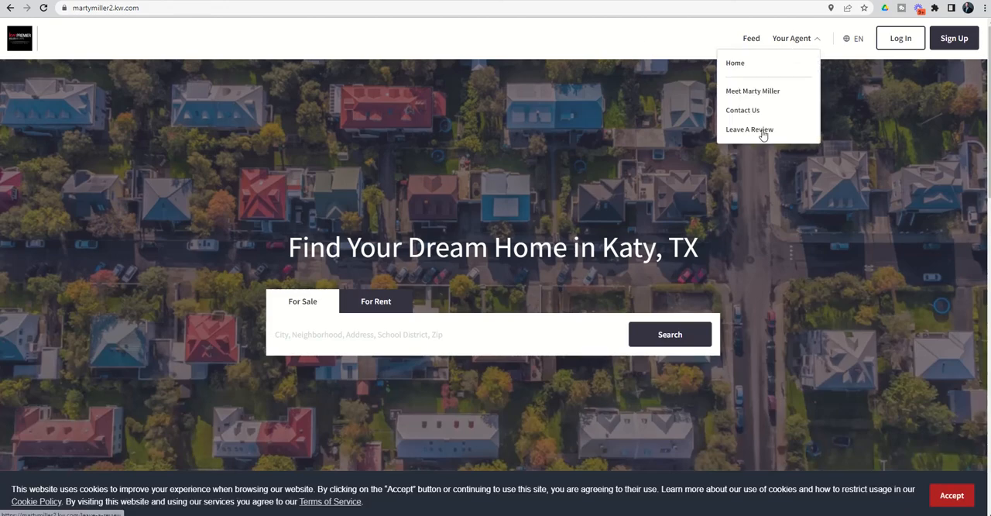
View the live Leave A Review page from the Your Agent menu and scroll through the form.
{"action": "left_click", "coordinate": [749, 129]}
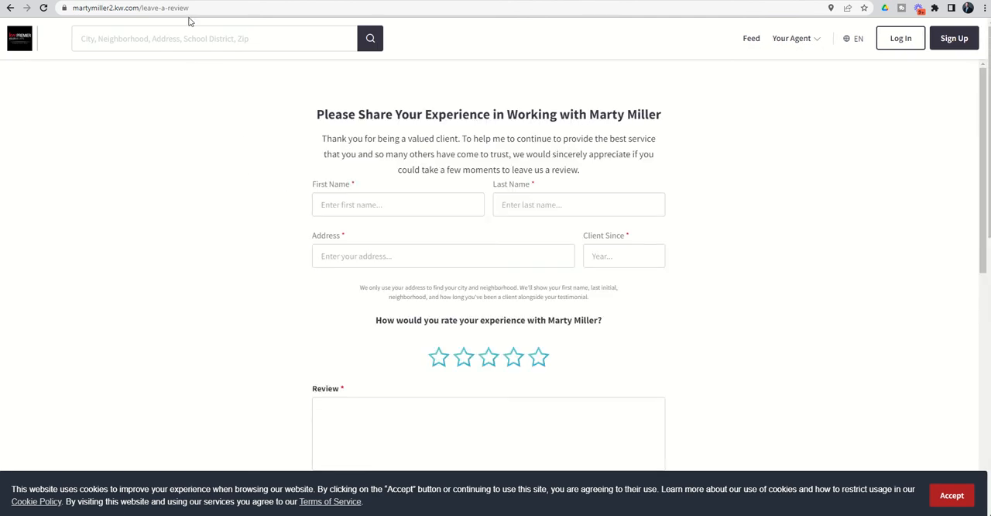
{"action": "mouse_move", "coordinate": [218, 171]}
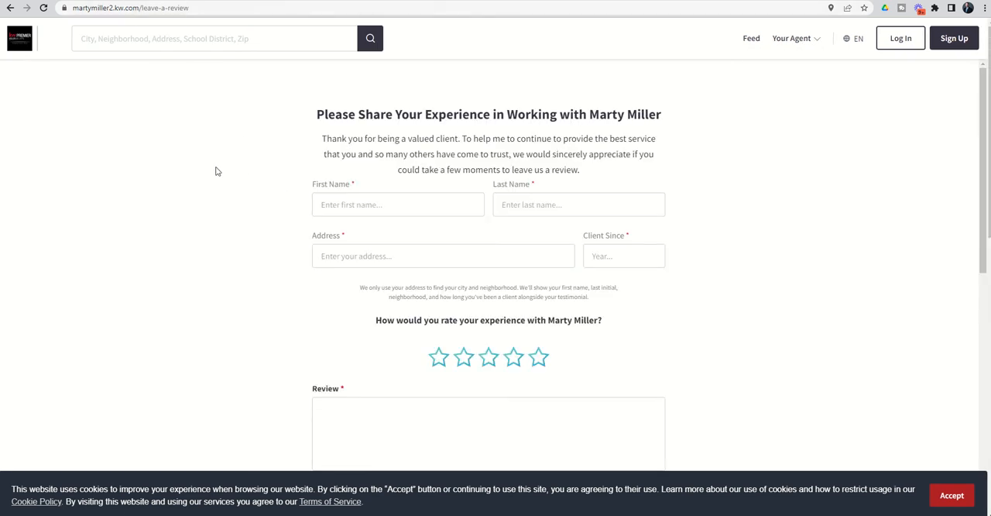
{"action": "mouse_move", "coordinate": [351, 178]}
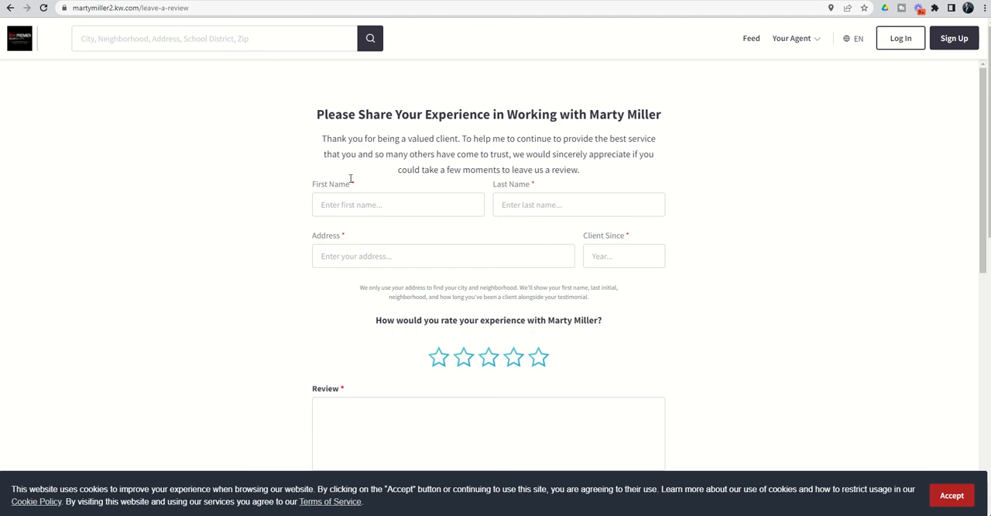
{"action": "scroll", "scroll_direction": "down", "scroll_amount": 3}
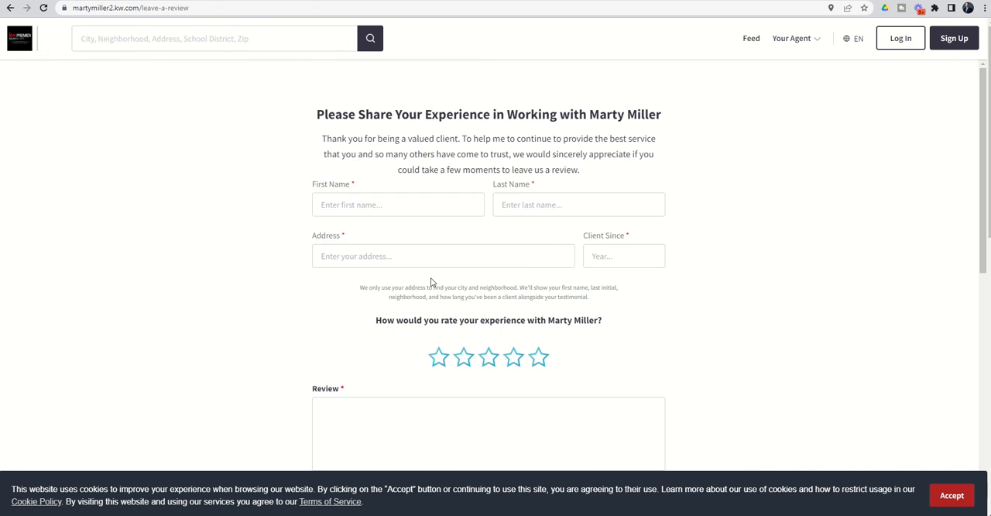
{"action": "mouse_move", "coordinate": [629, 229]}
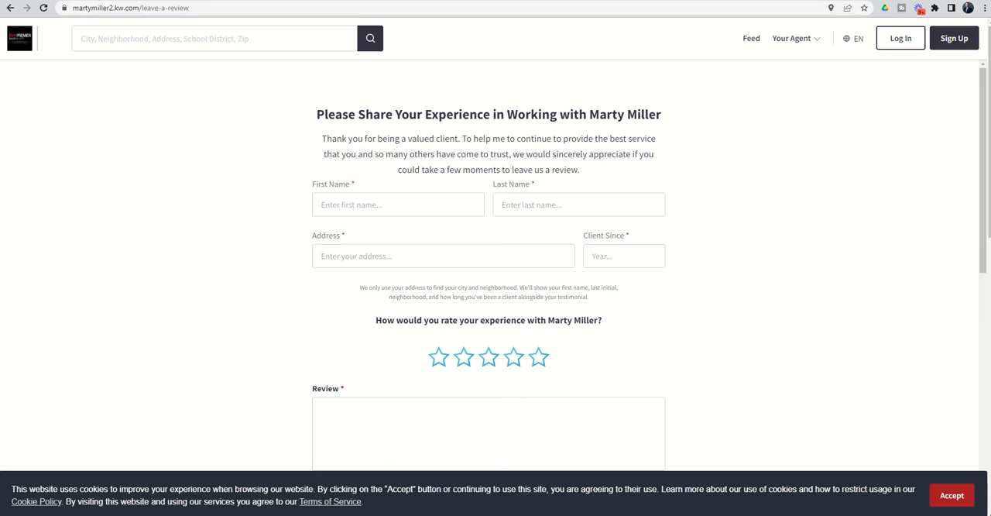
{"action": "mouse_move", "coordinate": [204, 201]}
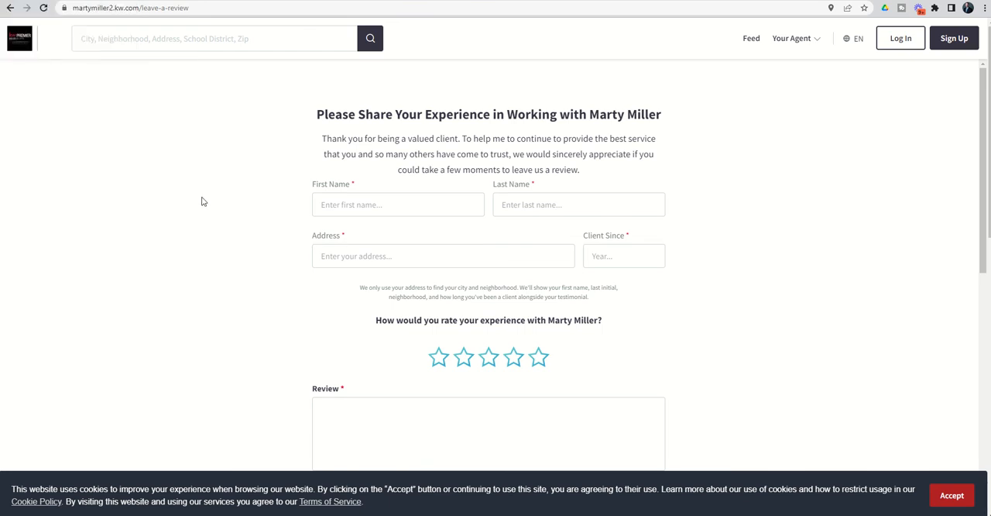
{"action": "mouse_move", "coordinate": [221, 194]}
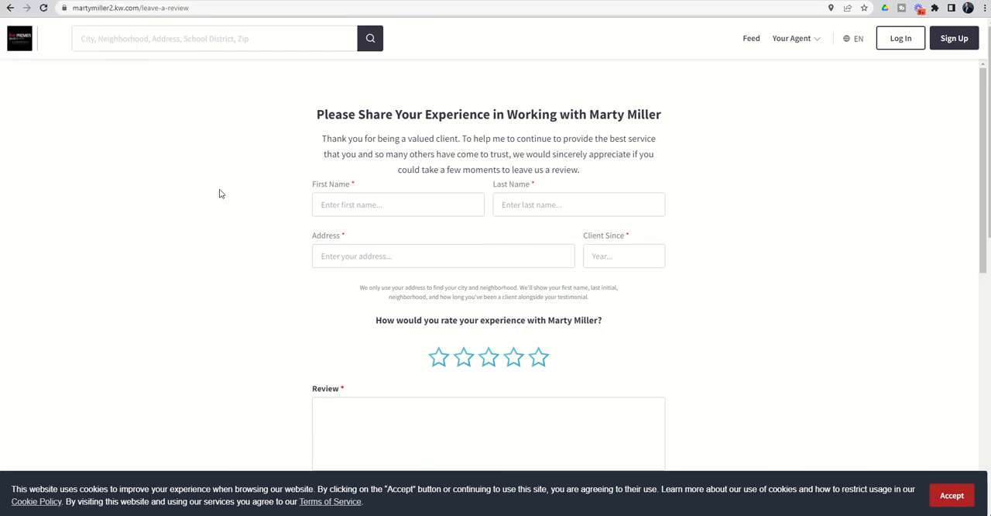
{"action": "mouse_move", "coordinate": [190, 113]}
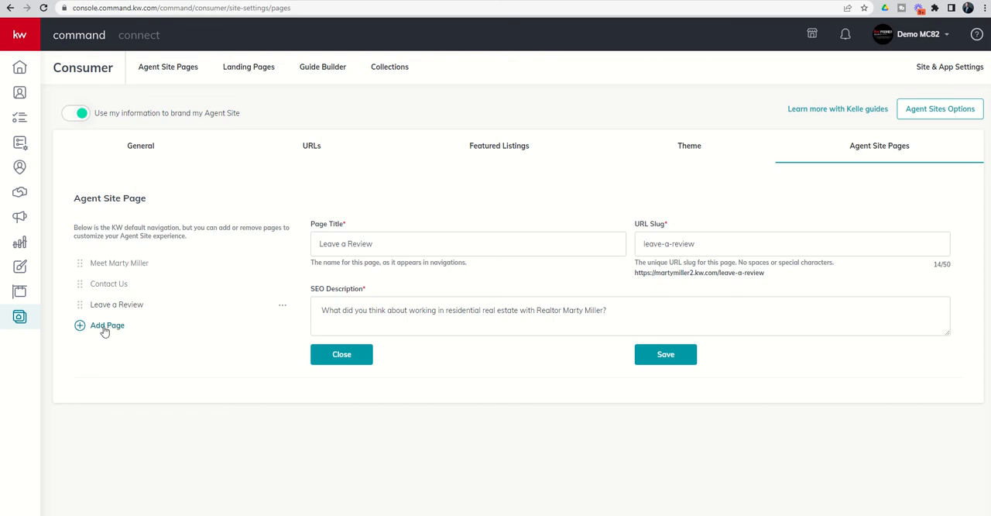
{"action": "mouse_move", "coordinate": [587, 246]}
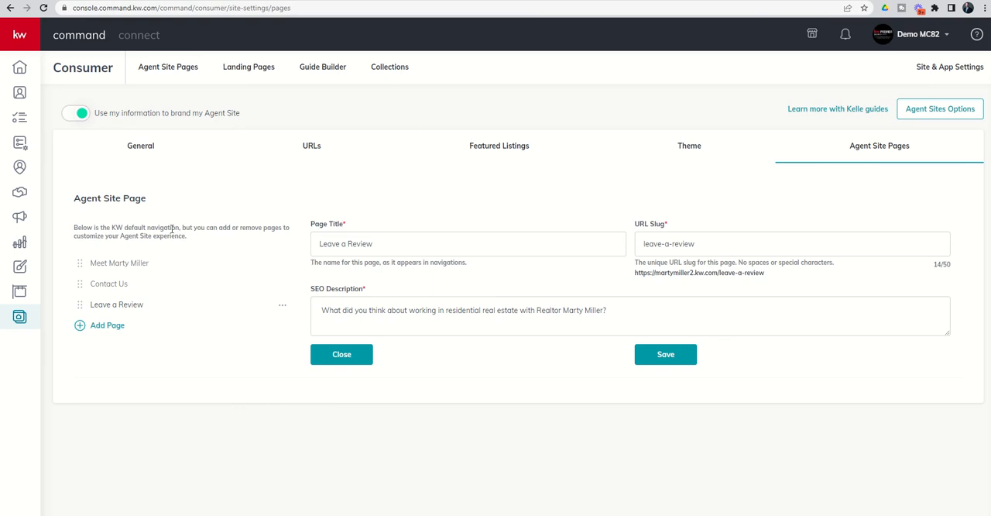
{"action": "mouse_move", "coordinate": [196, 204]}
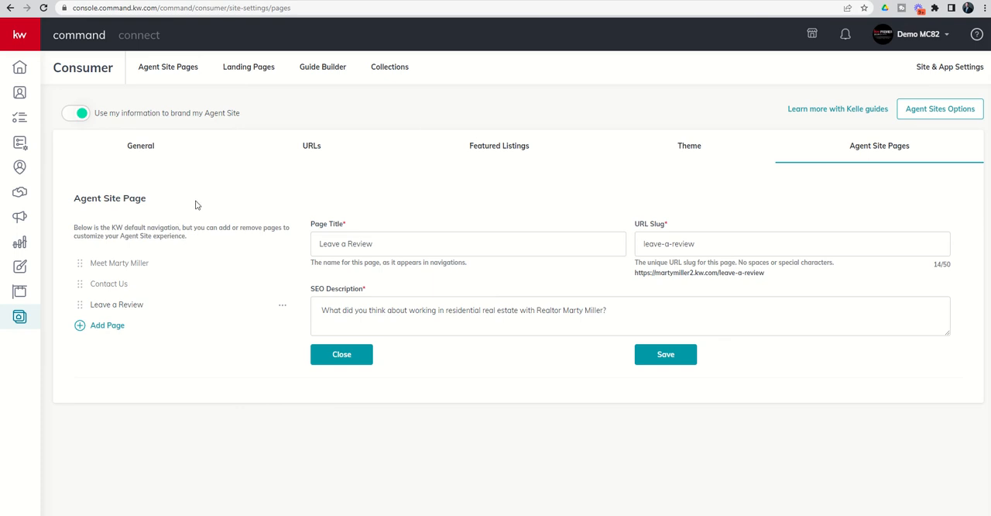